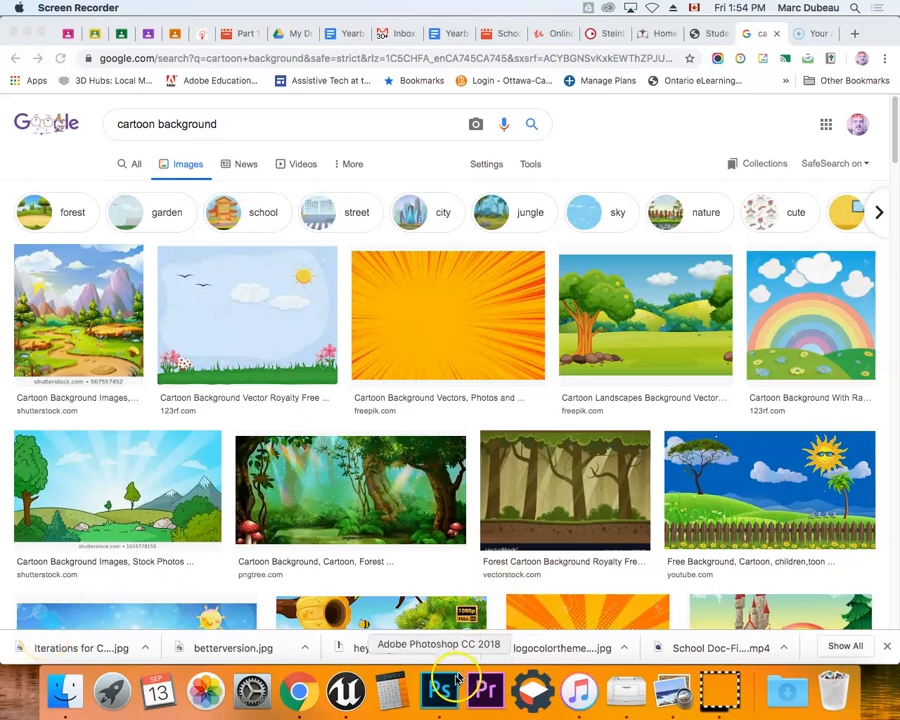
Step: Switch from Chrome to Photoshop to show the colored minion drawing with pink overalls
{"action": "left_click", "coordinate": [456, 690]}
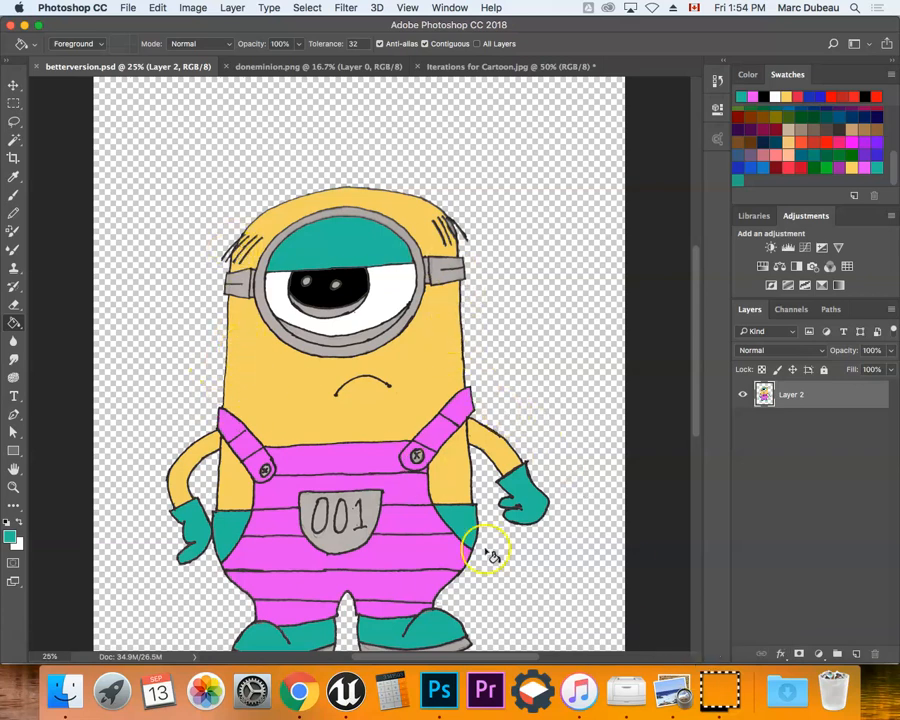
{"action": "mouse_move", "coordinate": [723, 675]}
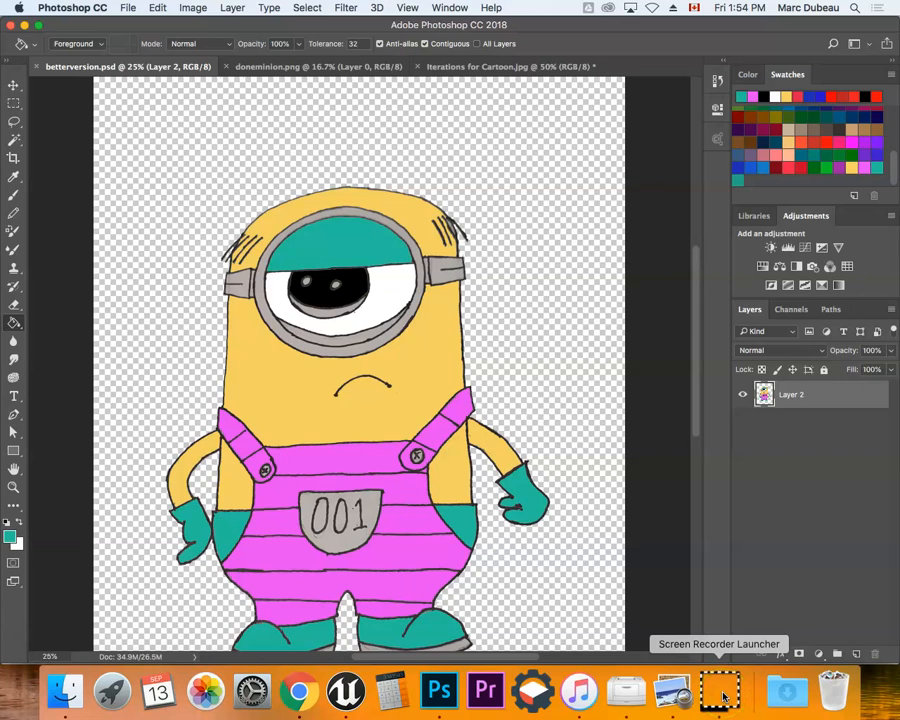
{"action": "left_click", "coordinate": [719, 690]}
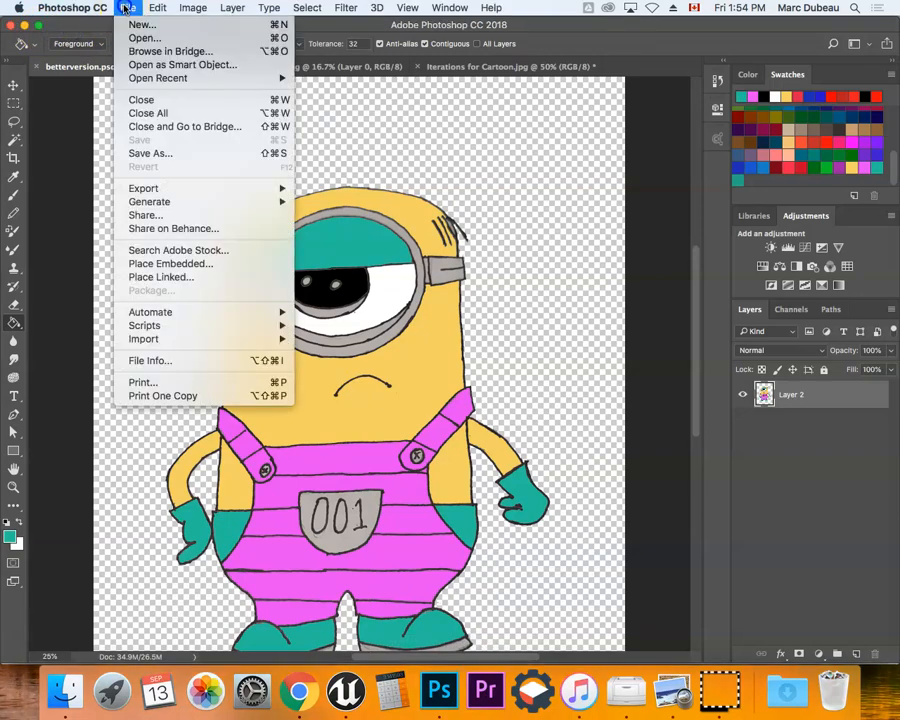
{"action": "mouse_move", "coordinate": [145, 24]}
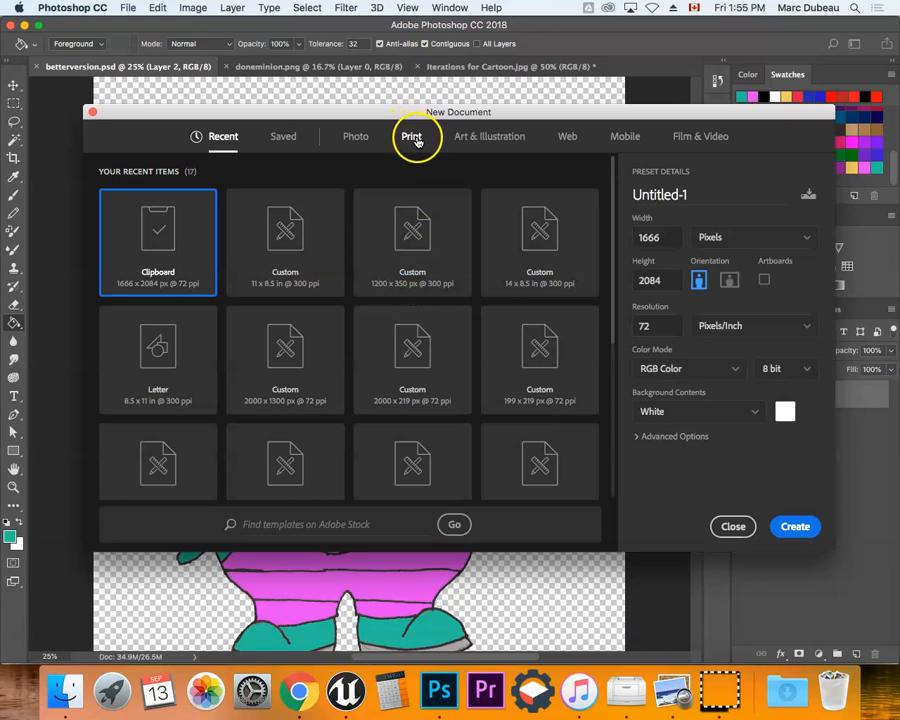
Step: Pick the Letter print preset and settle on landscape orientation for the new document
{"action": "left_click", "coordinate": [411, 136]}
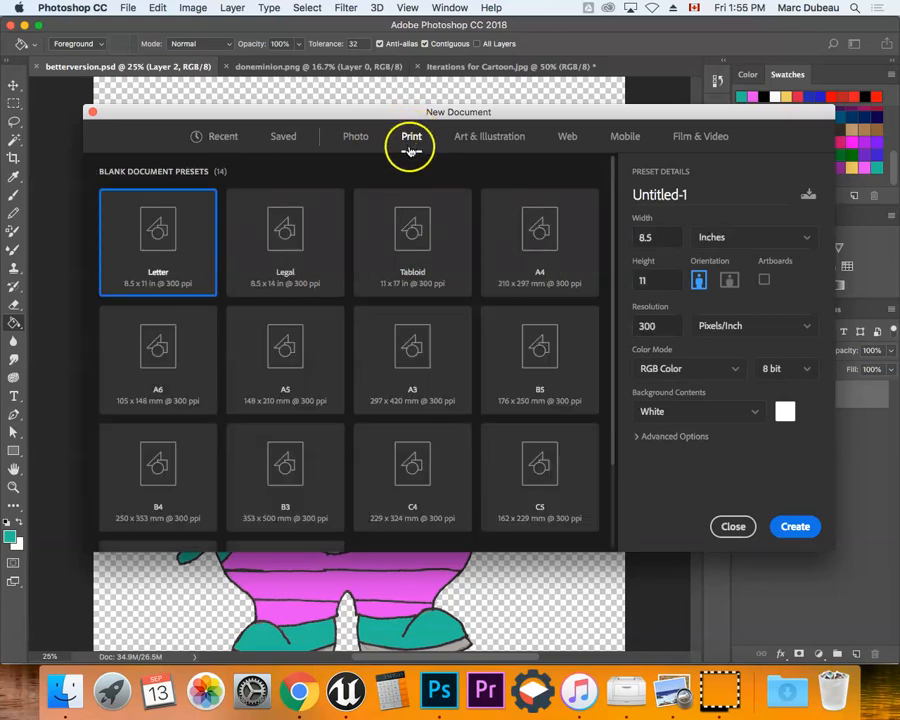
{"action": "left_click", "coordinate": [654, 279]}
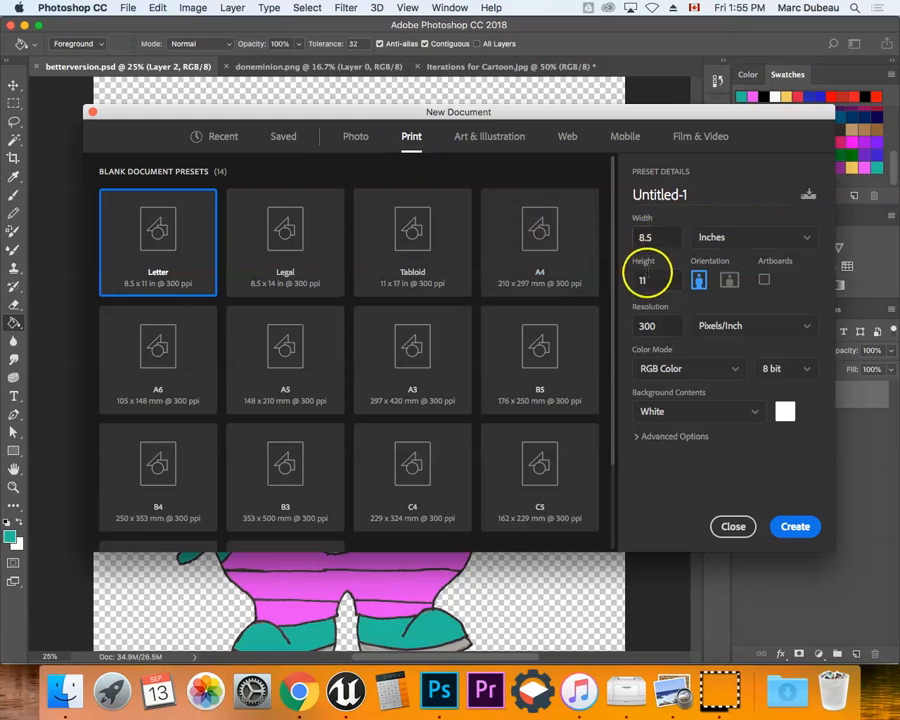
{"action": "left_click", "coordinate": [728, 280]}
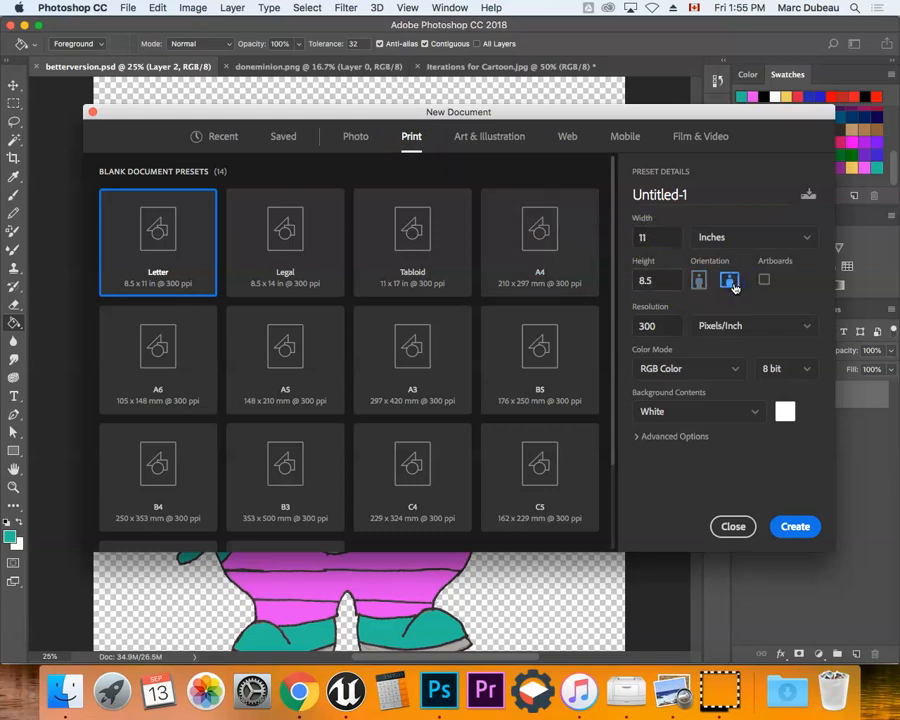
{"action": "left_click", "coordinate": [698, 279]}
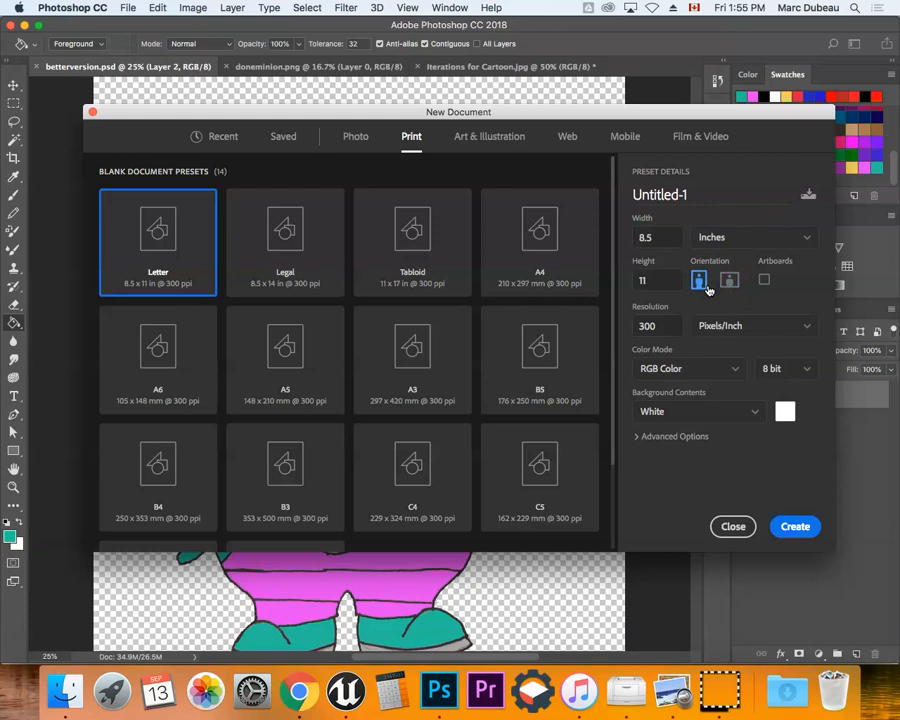
{"action": "left_click", "coordinate": [728, 280]}
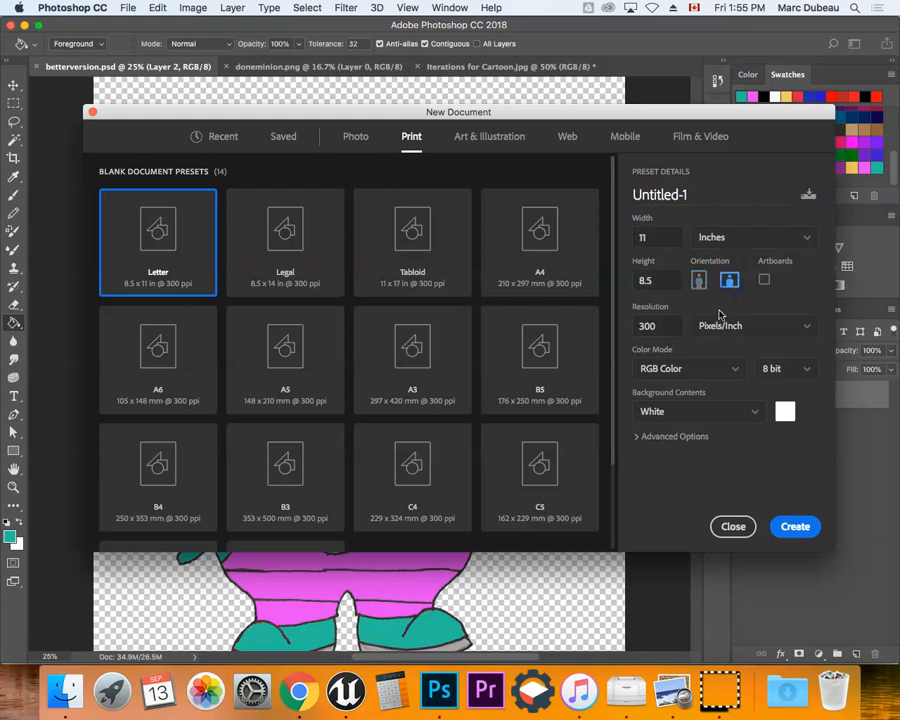
{"action": "left_click", "coordinate": [698, 280]}
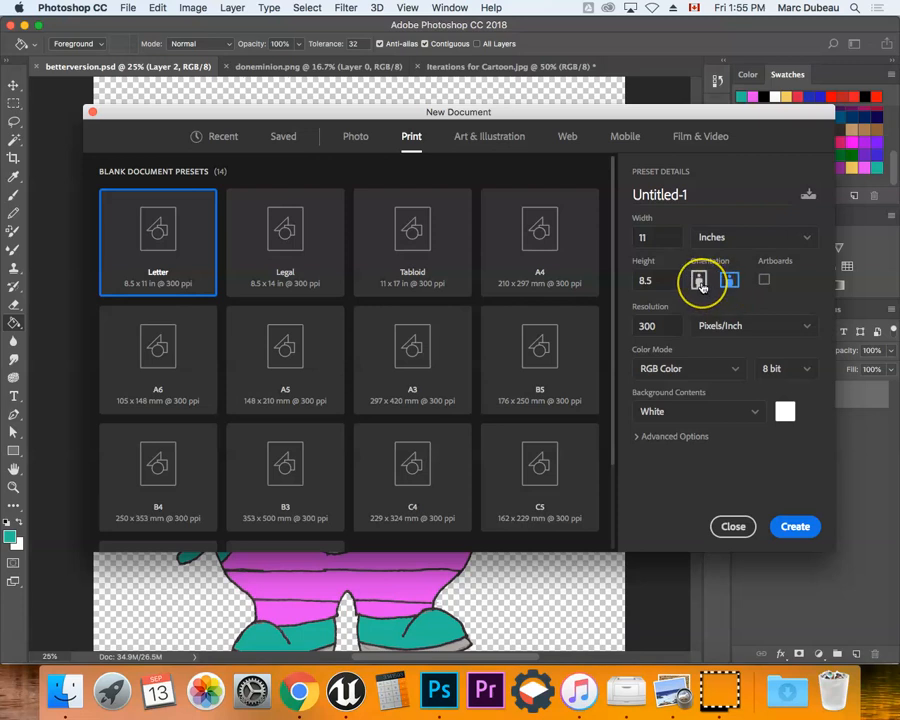
{"action": "left_click", "coordinate": [728, 280]}
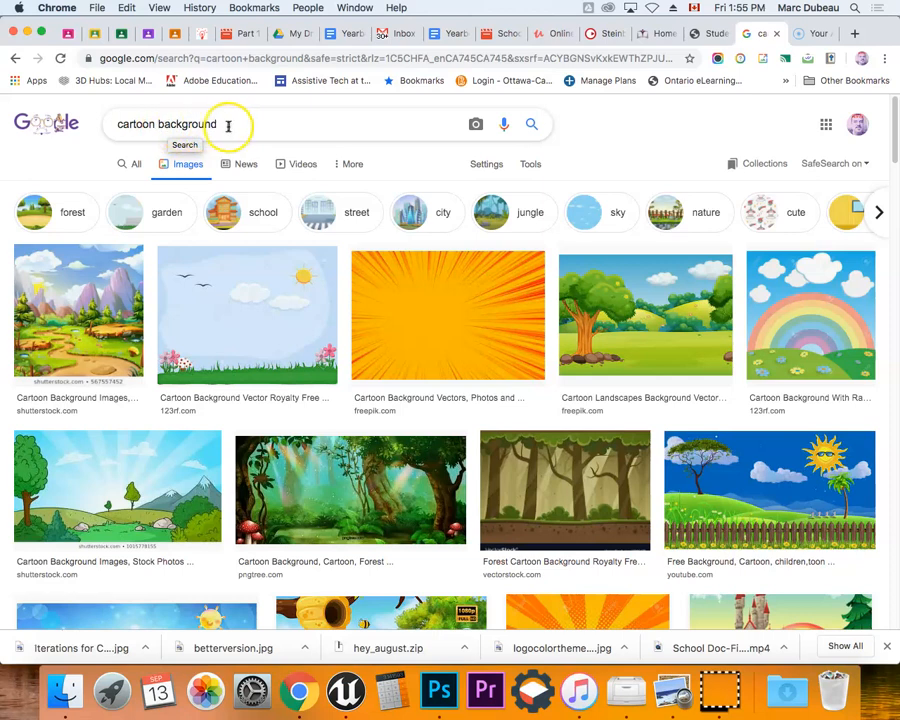
{"action": "mouse_move", "coordinate": [283, 128]}
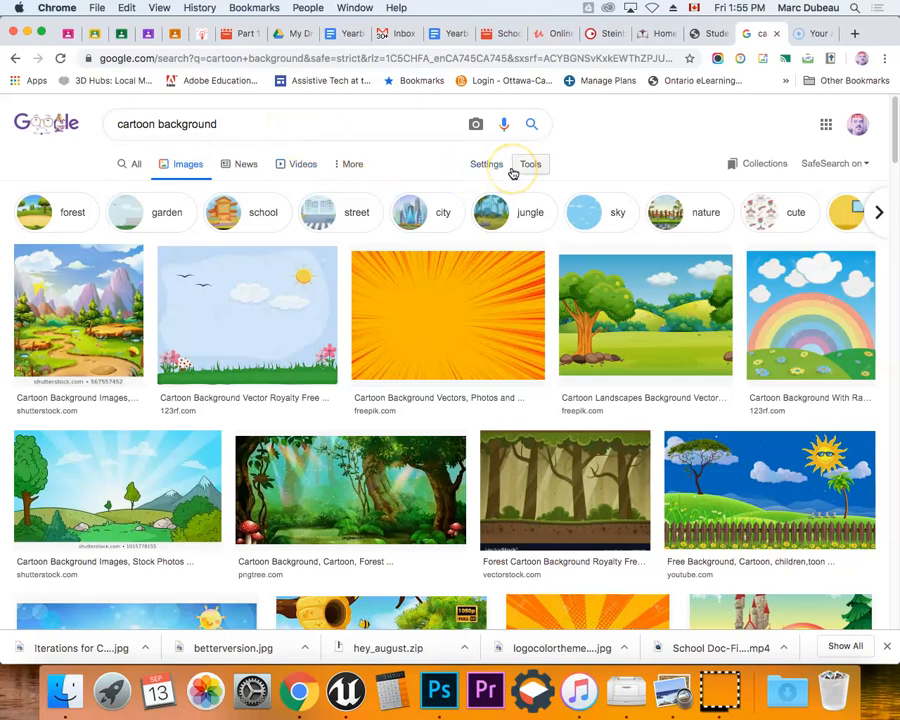
{"action": "mouse_move", "coordinate": [188, 164]}
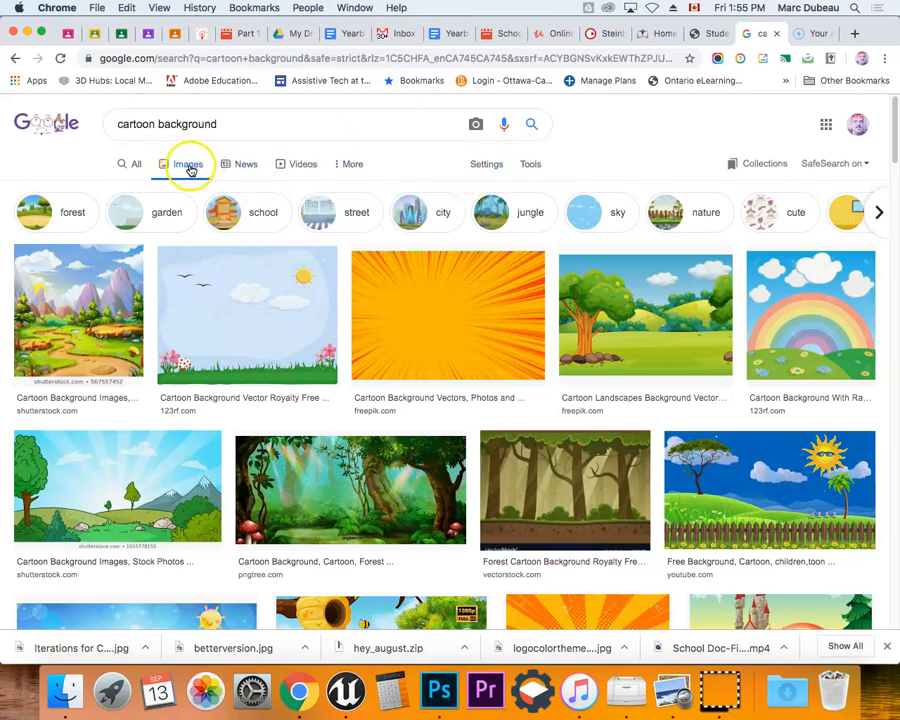
{"action": "mouse_move", "coordinate": [503, 465]}
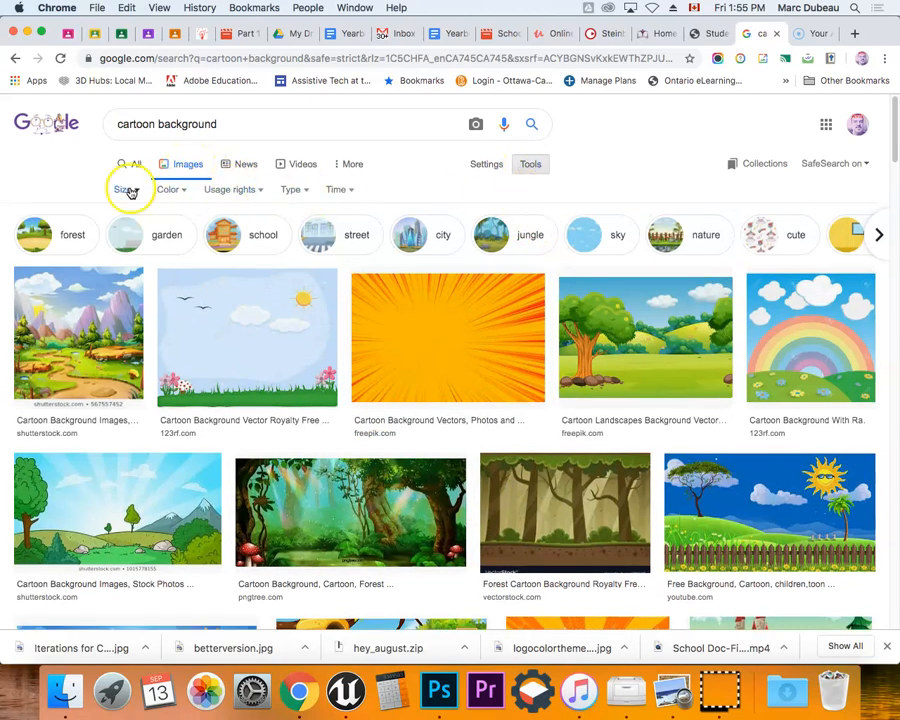
Step: Filter the 'cartoon background' image results to Large size and browse them
{"action": "left_click", "coordinate": [122, 189]}
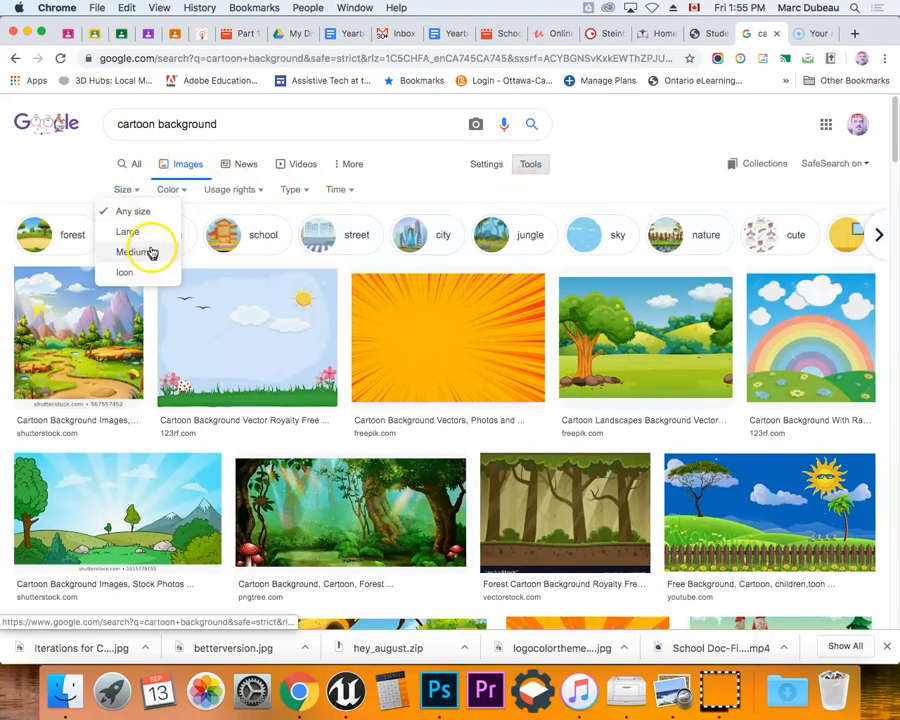
{"action": "left_click", "coordinate": [127, 232]}
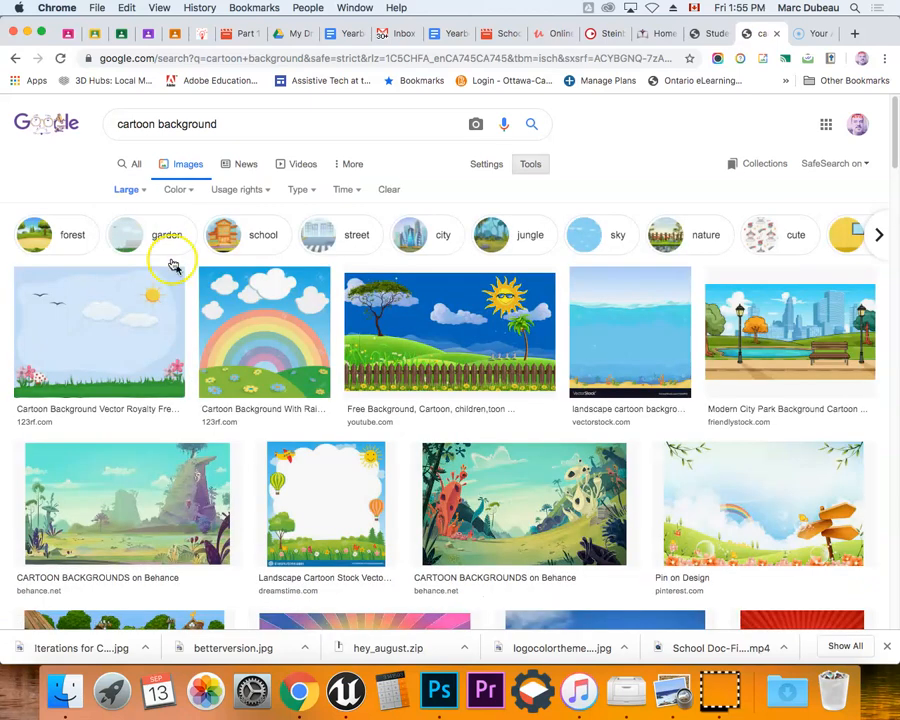
{"action": "mouse_move", "coordinate": [542, 509]}
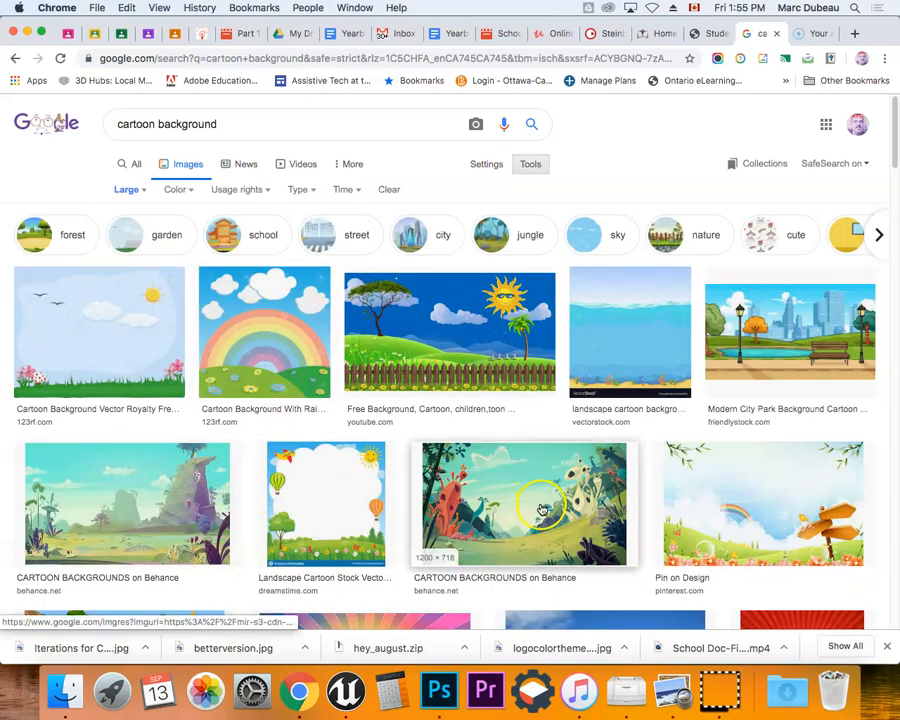
{"action": "mouse_move", "coordinate": [810, 543]}
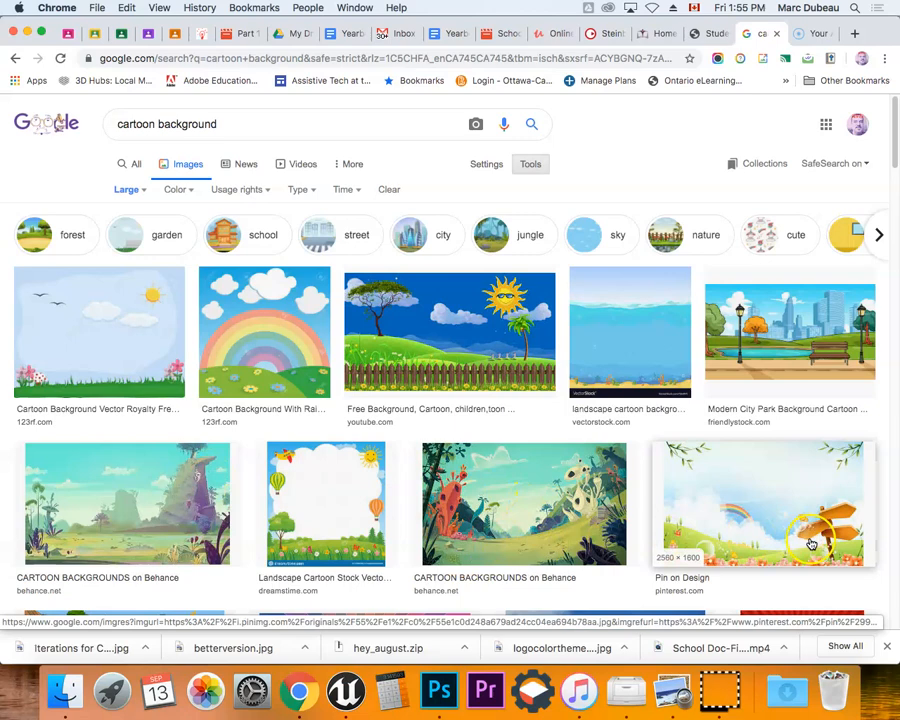
{"action": "scroll", "scroll_direction": "down", "scroll_amount": 3}
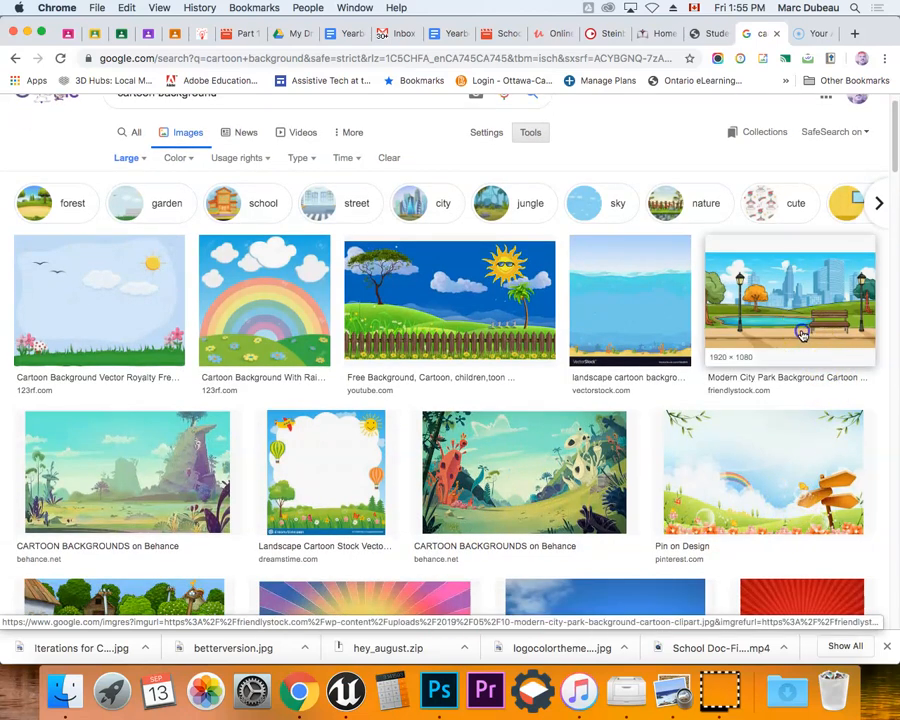
Step: Open the fence landscape full-size and save it as a JPEG to Documents
{"action": "left_click", "coordinate": [800, 303]}
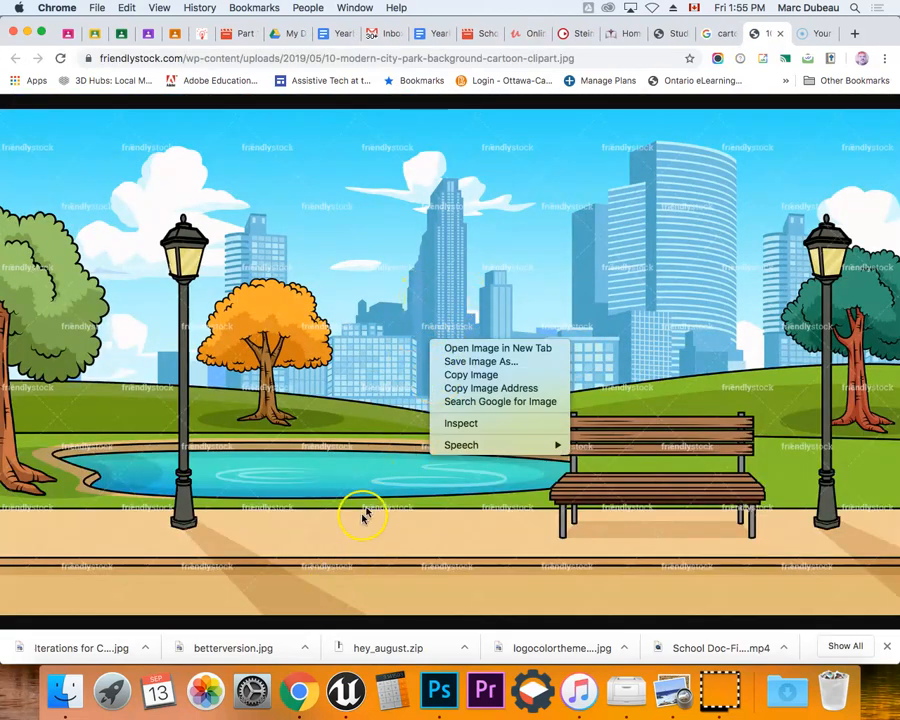
{"action": "mouse_move", "coordinate": [812, 35]}
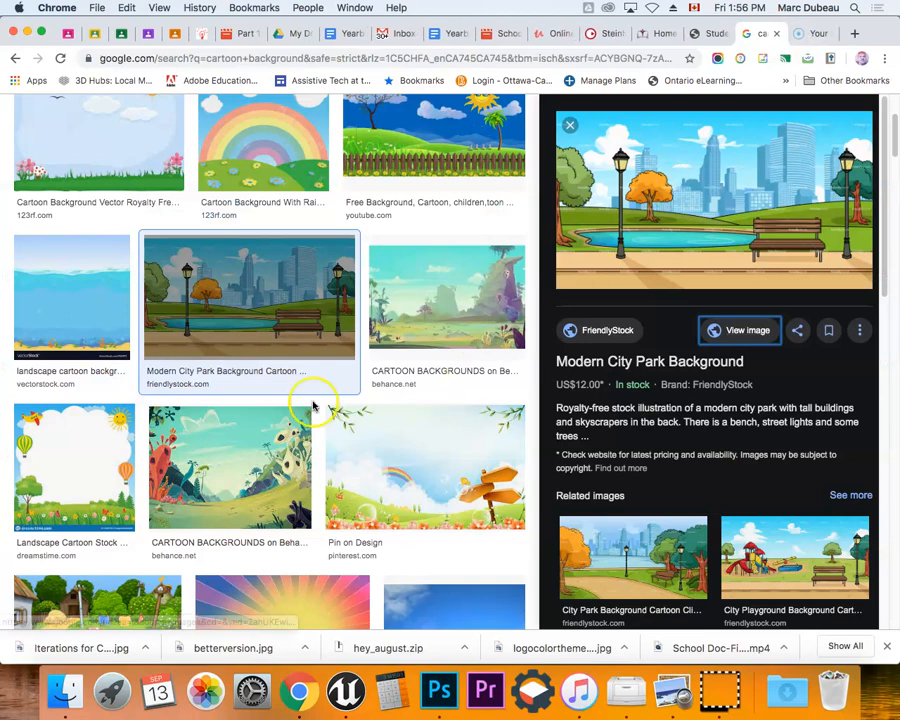
{"action": "mouse_move", "coordinate": [394, 155]}
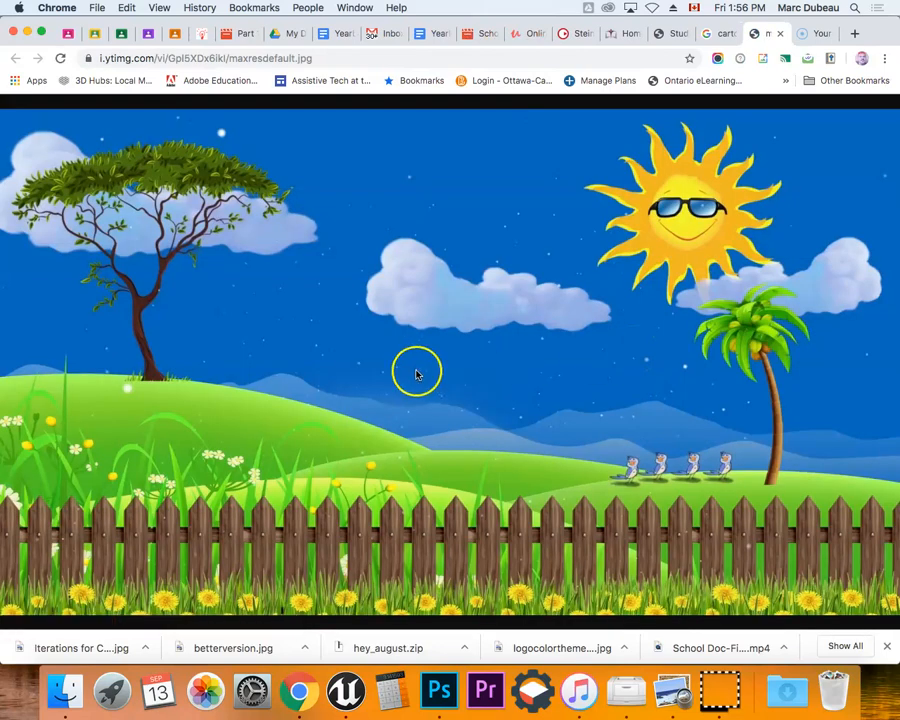
{"action": "right_click", "coordinate": [415, 373]}
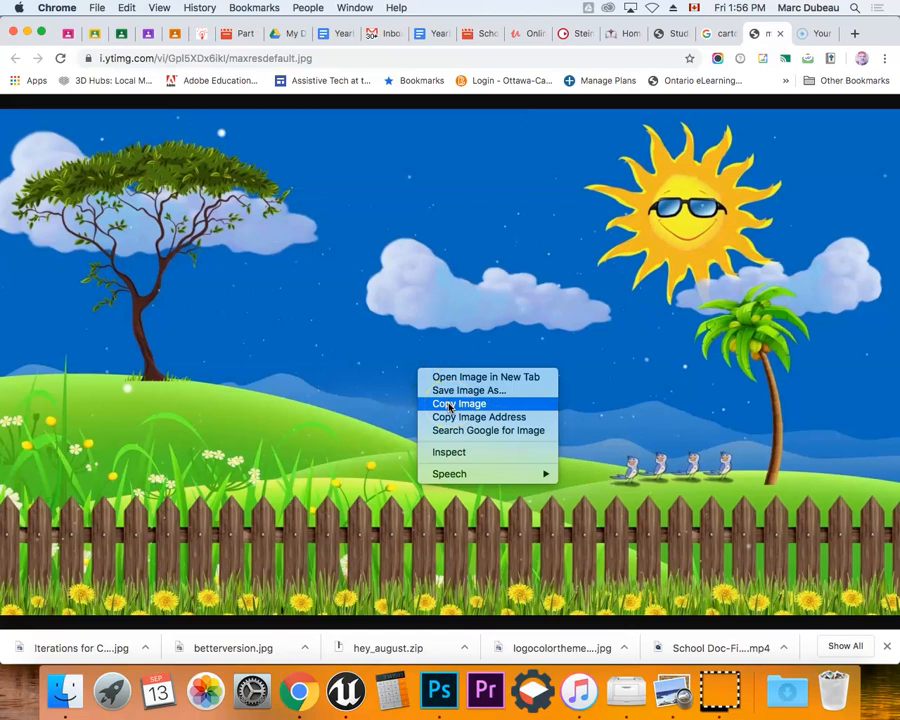
{"action": "left_click", "coordinate": [458, 403]}
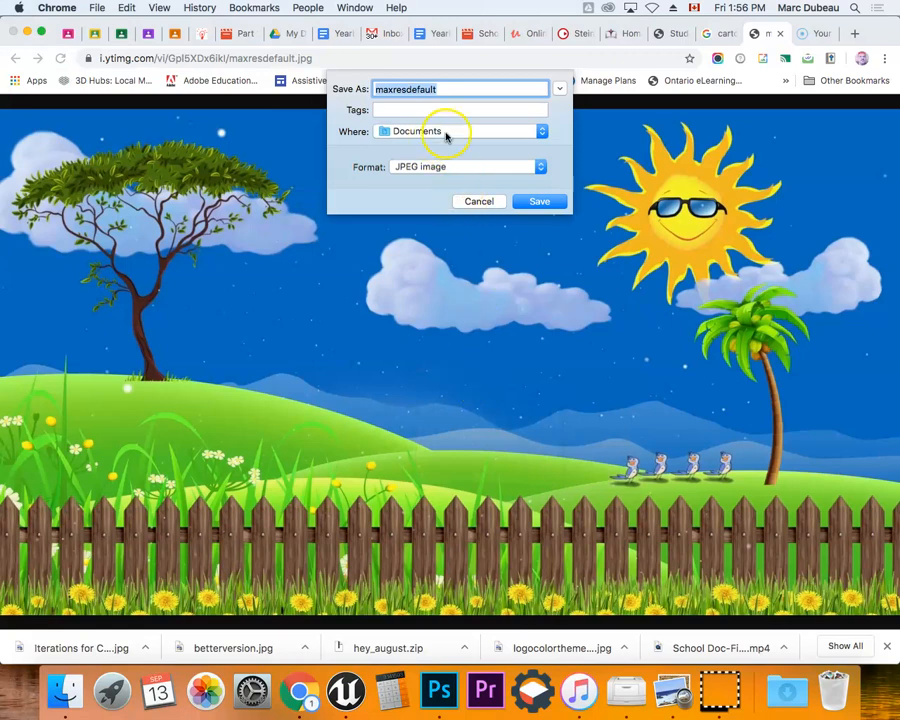
{"action": "left_click", "coordinate": [538, 201]}
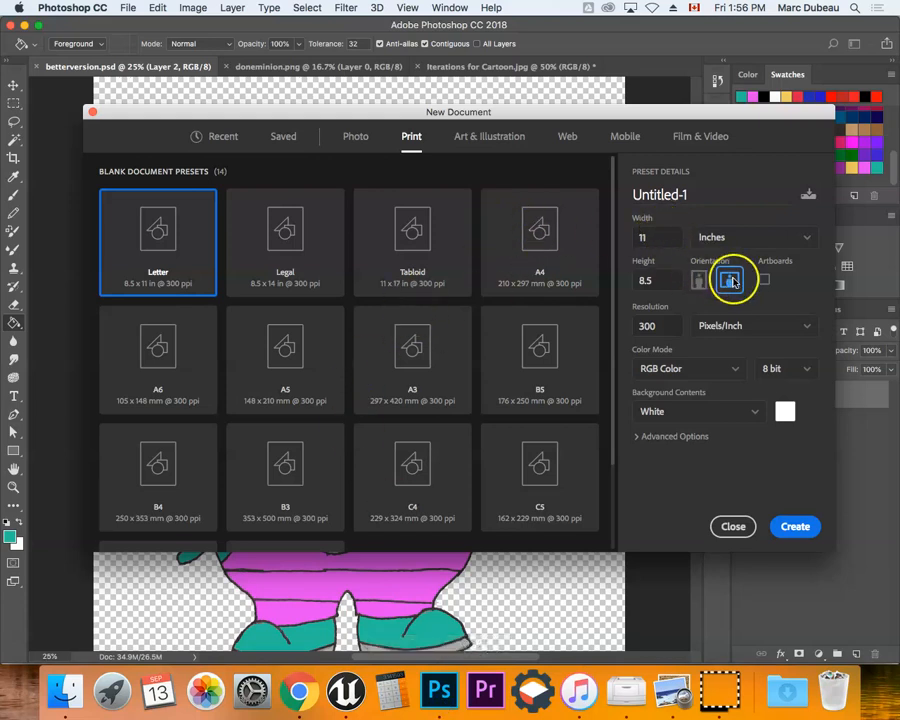
Step: Create the blank 11 × 8.5 inch landscape document Untitled-1
{"action": "left_click", "coordinate": [794, 526]}
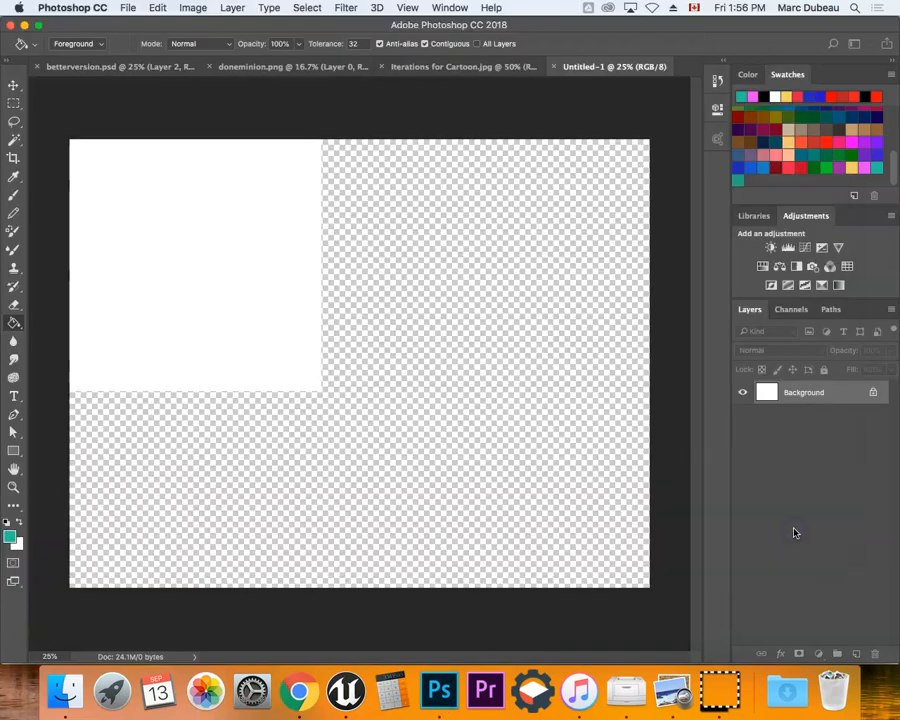
{"action": "left_click", "coordinate": [123, 8]}
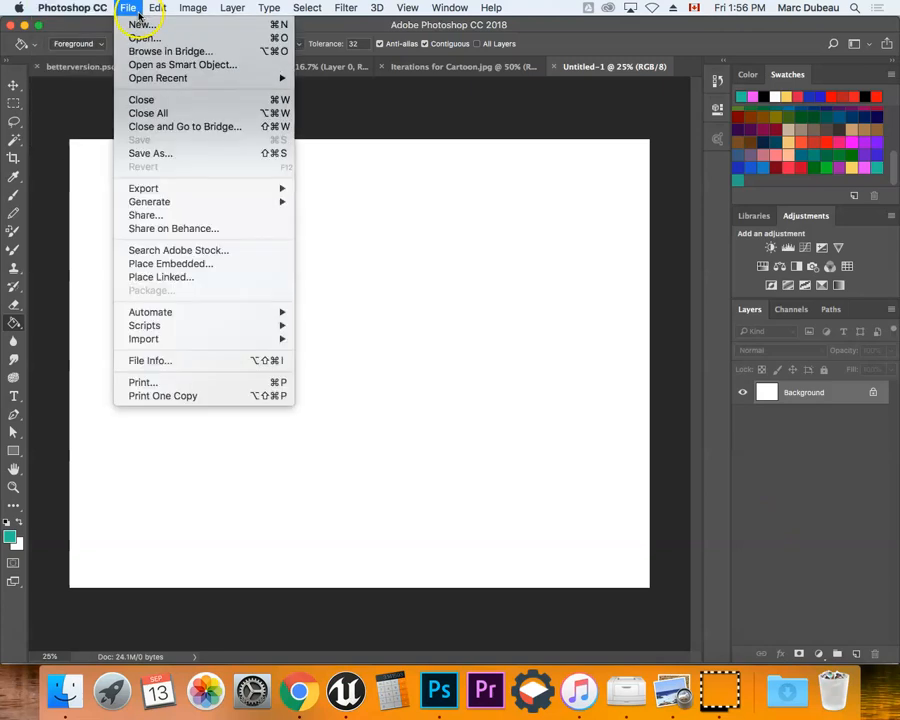
Step: Place maxresdefault.jpg from Documents into Untitled-1 as an embedded layer
{"action": "left_click", "coordinate": [72, 15]}
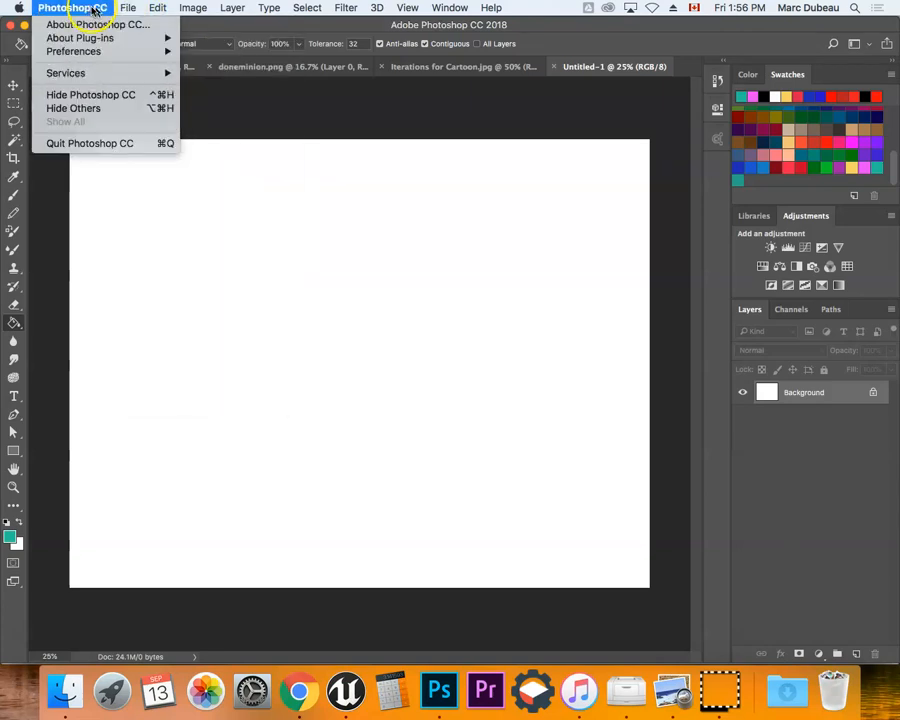
{"action": "left_click", "coordinate": [130, 7]}
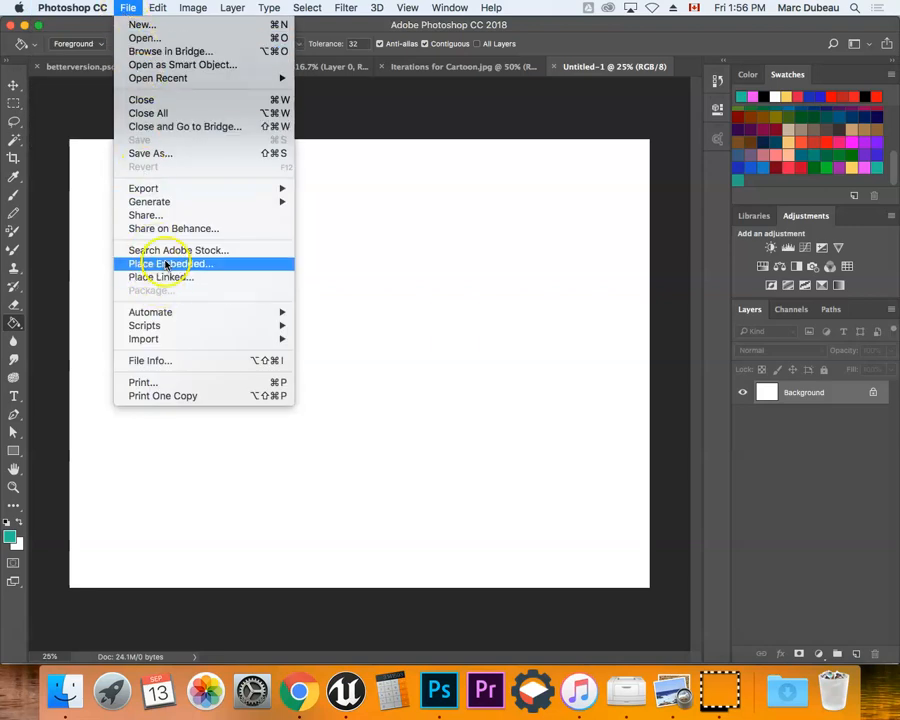
{"action": "mouse_move", "coordinate": [143, 338]}
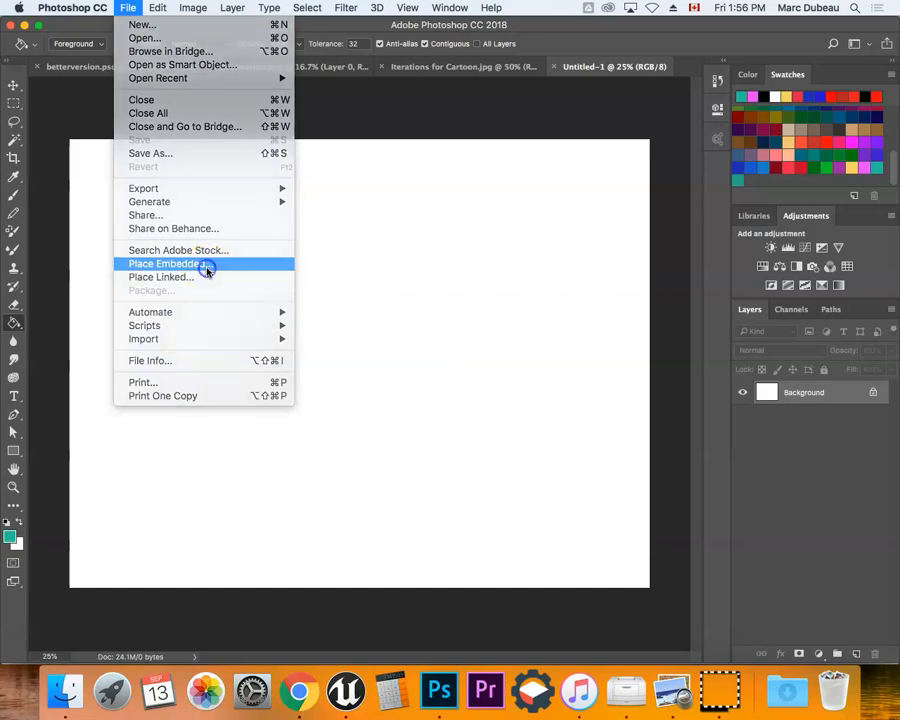
{"action": "left_click", "coordinate": [164, 263]}
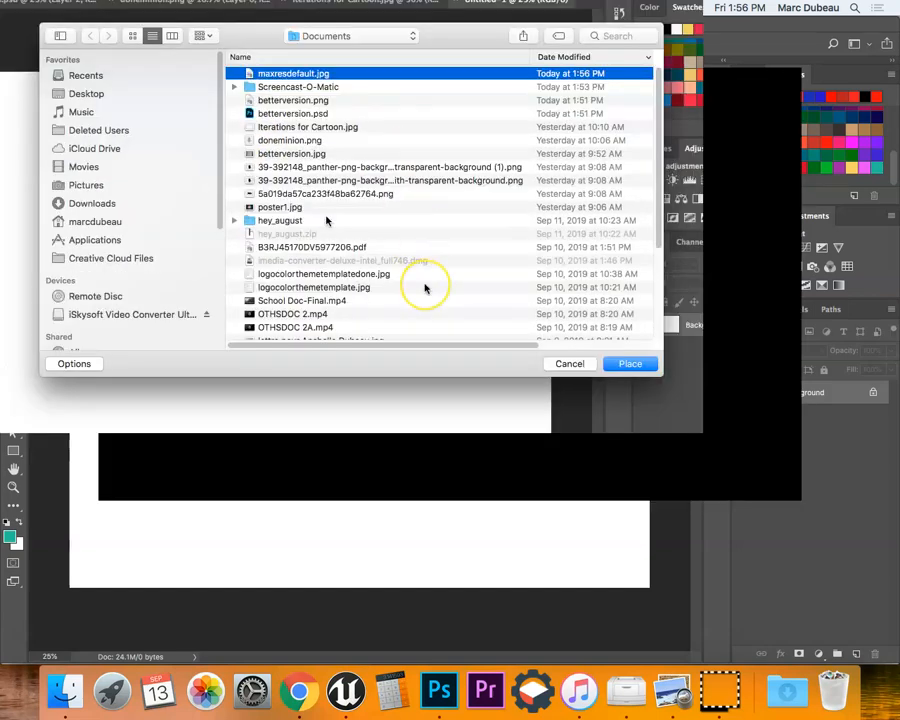
{"action": "left_click", "coordinate": [630, 363]}
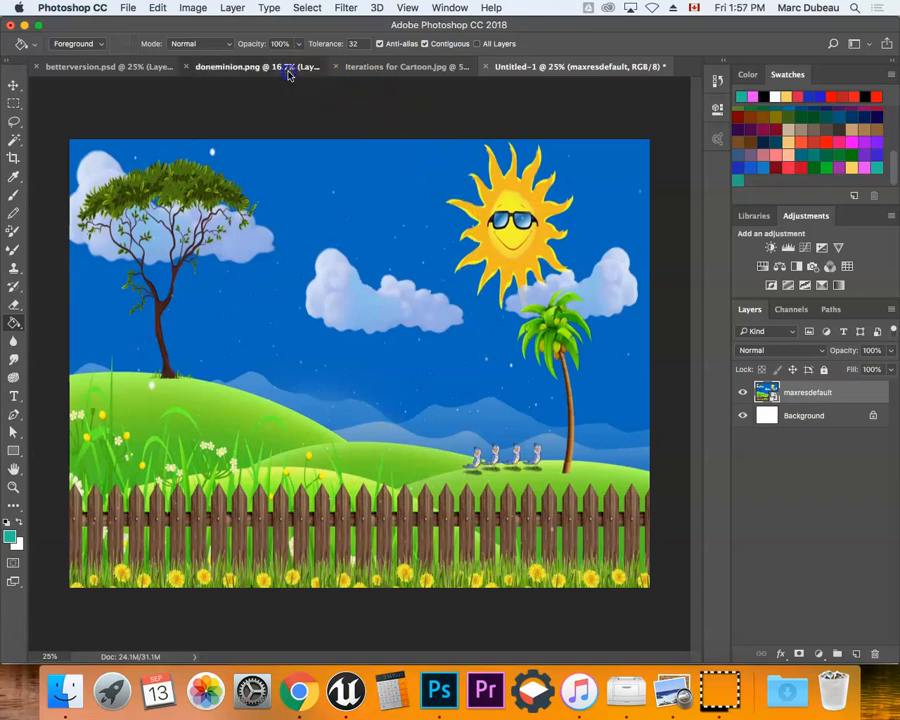
Step: Bring the minion from betterversion.psd into Untitled-1 and move it left beside the tree
{"action": "left_click", "coordinate": [400, 67]}
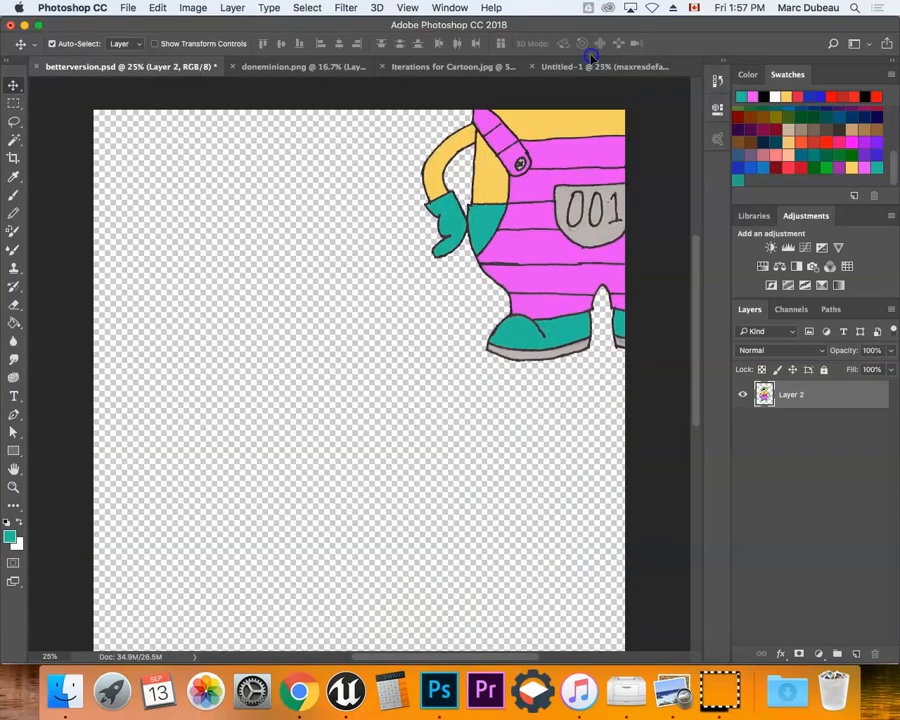
{"action": "left_click", "coordinate": [590, 66]}
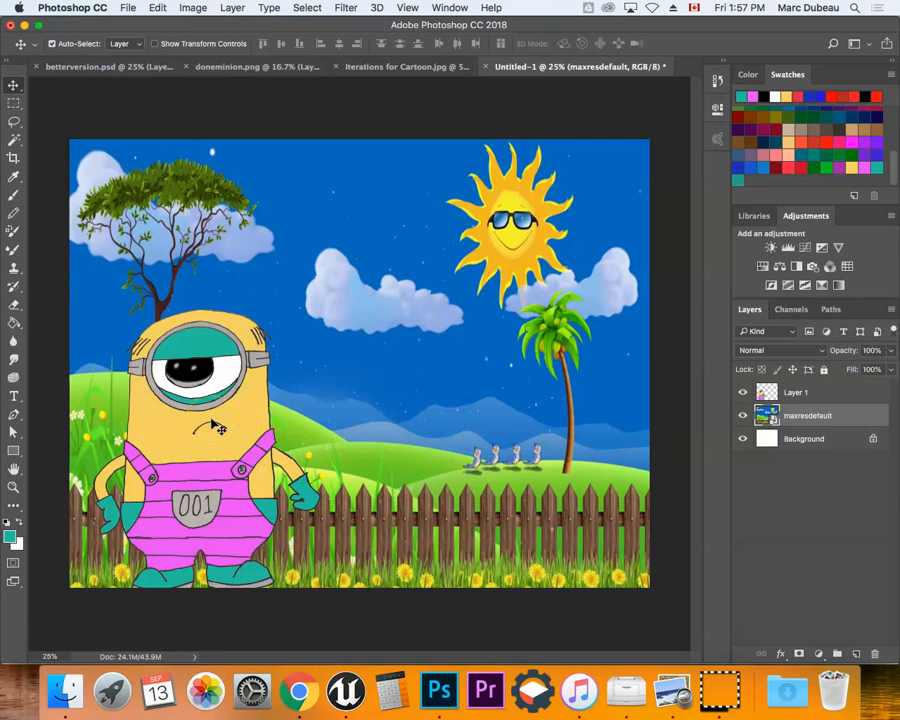
{"action": "left_click_drag", "start_coordinate": [200, 425], "coordinate": [540, 440]}
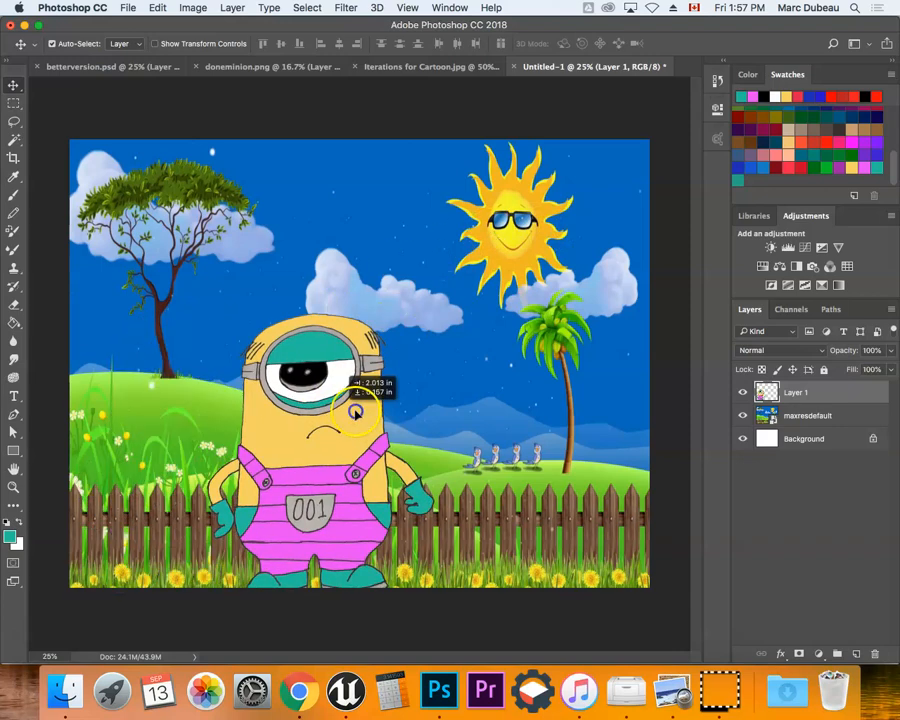
{"action": "left_click_drag", "start_coordinate": [355, 410], "coordinate": [515, 415]}
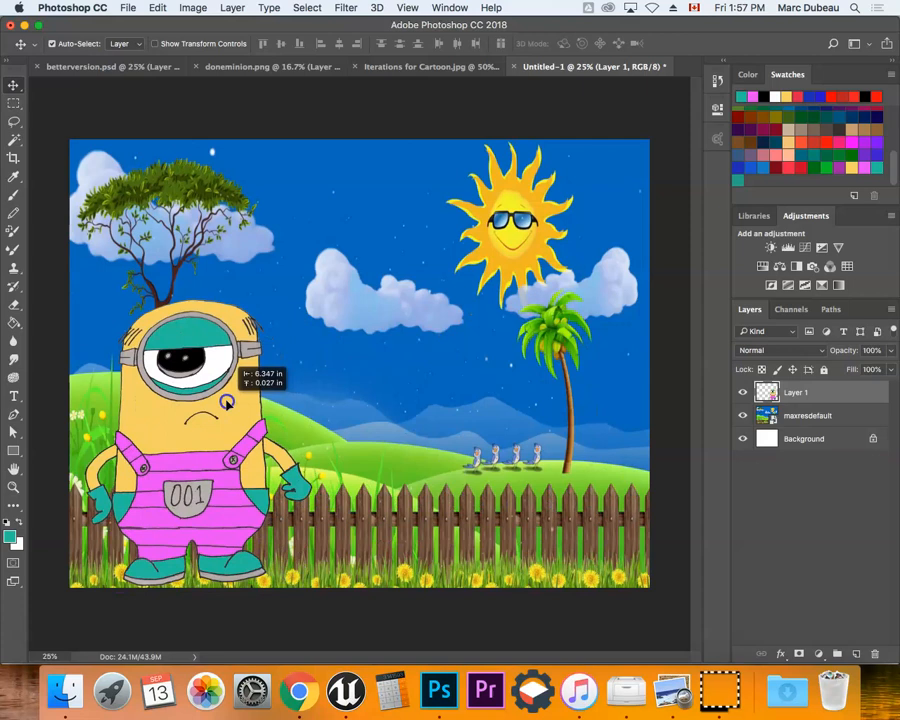
Step: Bring up the landscape layer's context menu to duplicate it
{"action": "right_click", "coordinate": [807, 415]}
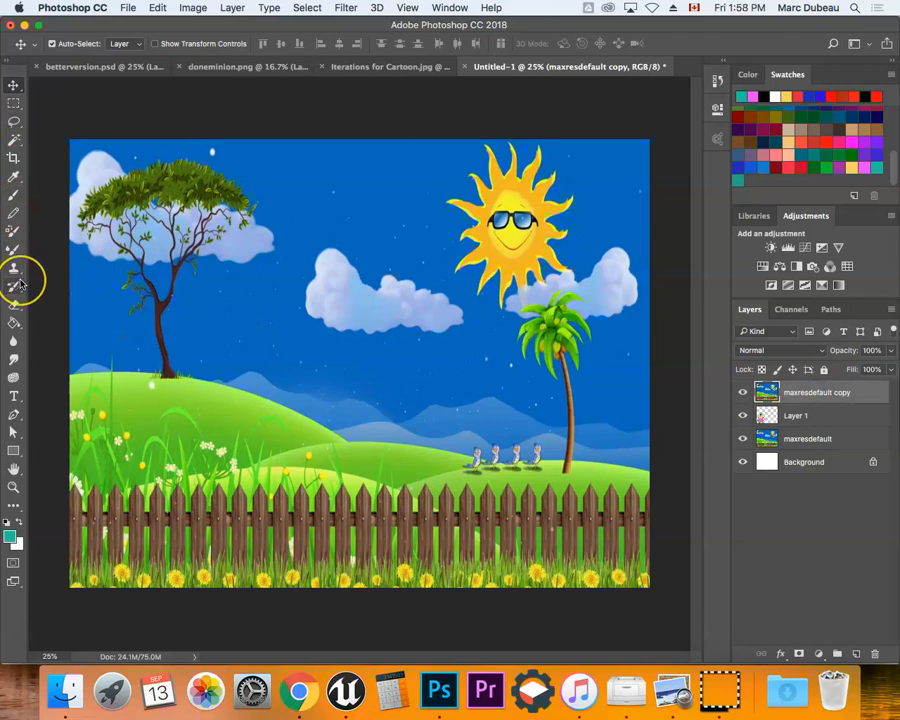
{"action": "mouse_move", "coordinate": [14, 315]}
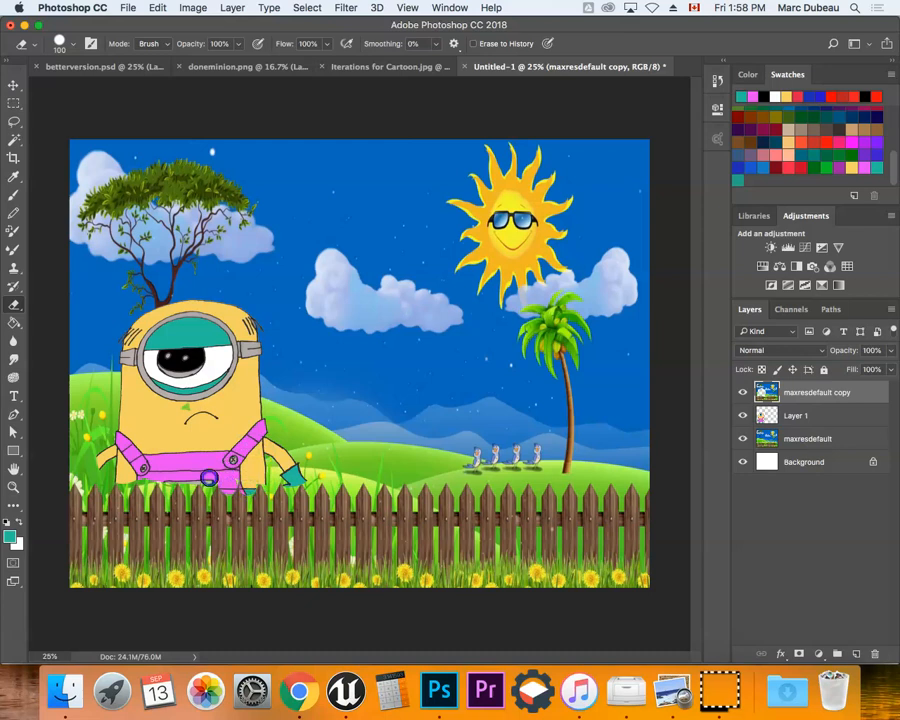
{"action": "mouse_move", "coordinate": [163, 490]}
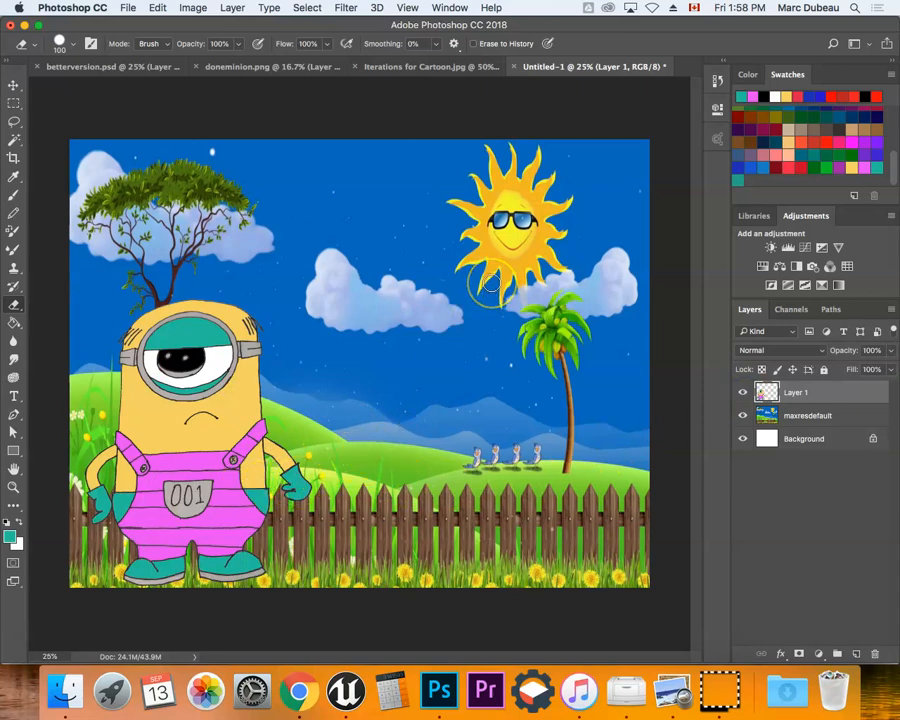
{"action": "mouse_move", "coordinate": [664, 248]}
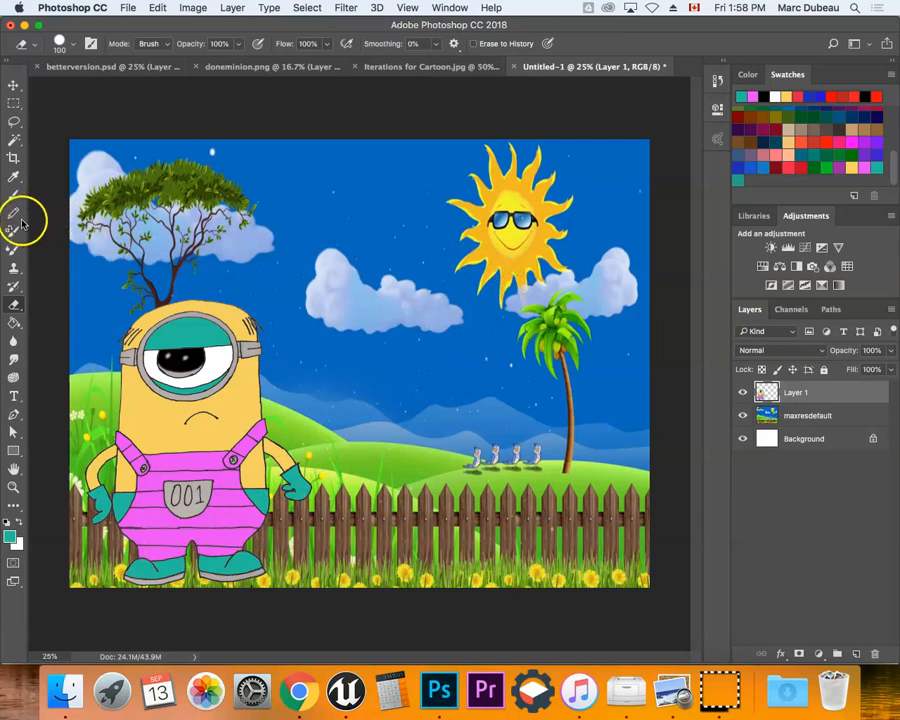
{"action": "mouse_move", "coordinate": [853, 168]}
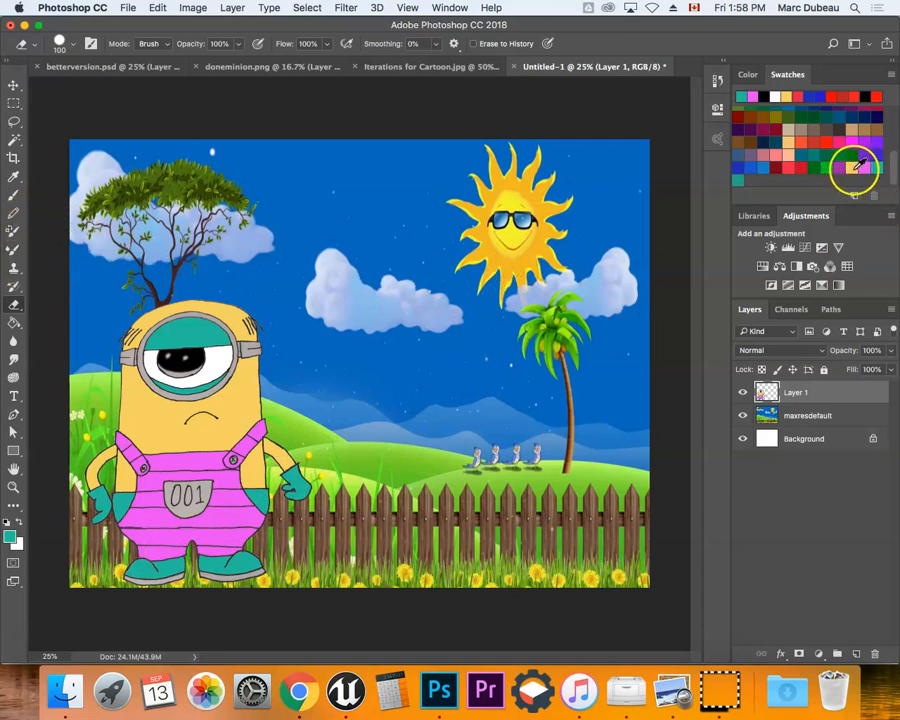
{"action": "mouse_move", "coordinate": [850, 165]}
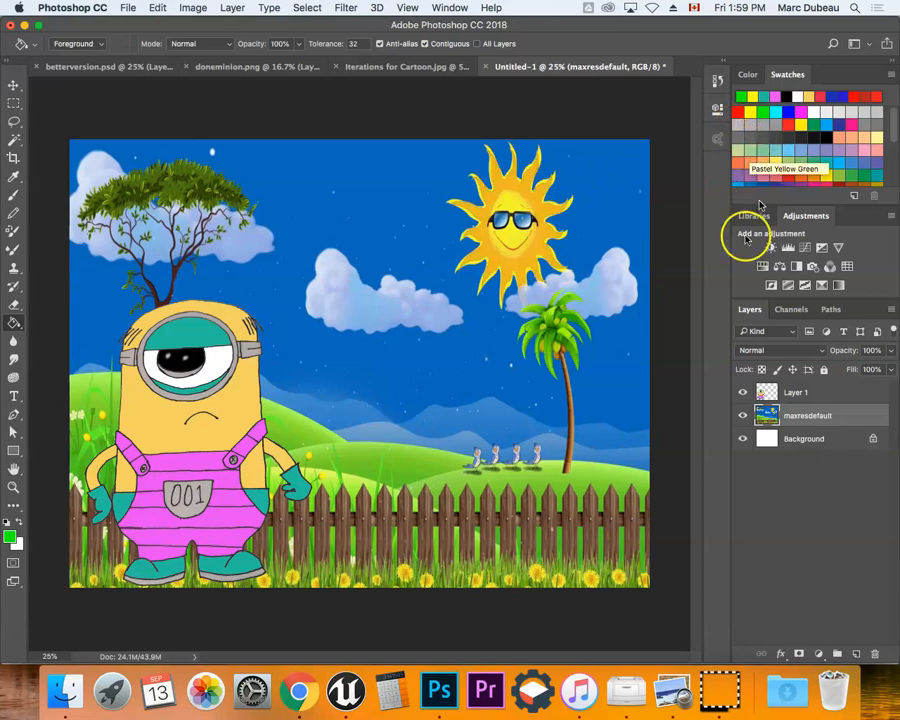
{"action": "mouse_move", "coordinate": [585, 270]}
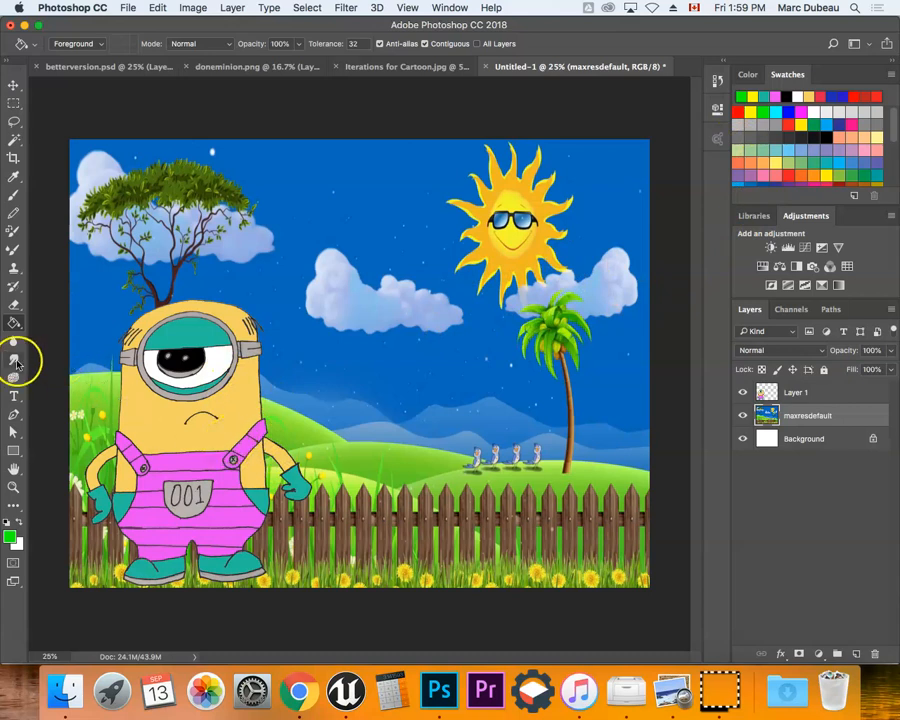
{"action": "mouse_move", "coordinate": [14, 345]}
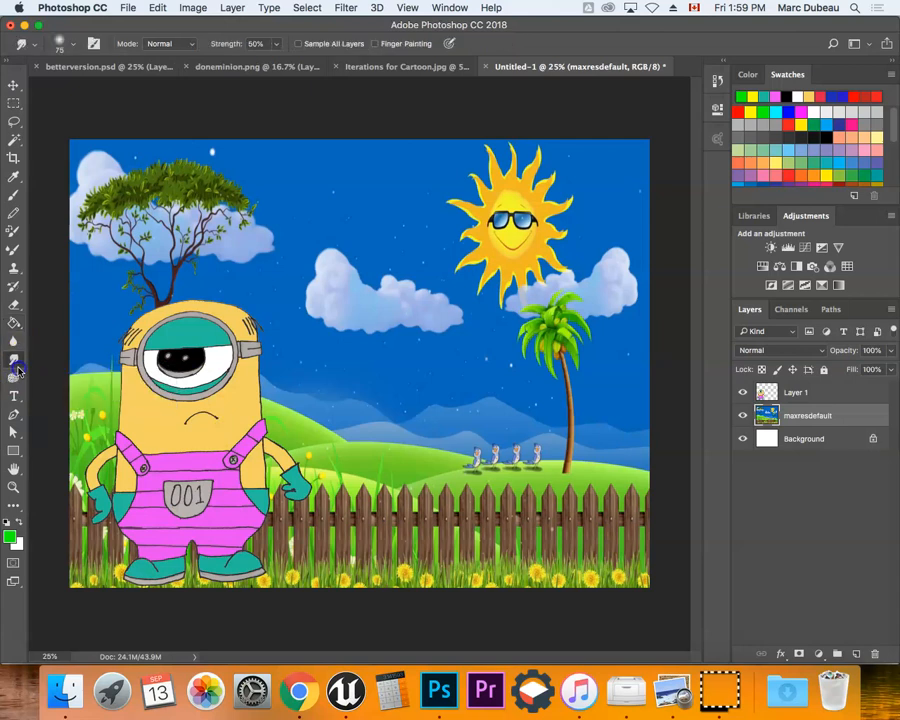
{"action": "mouse_move", "coordinate": [14, 373]}
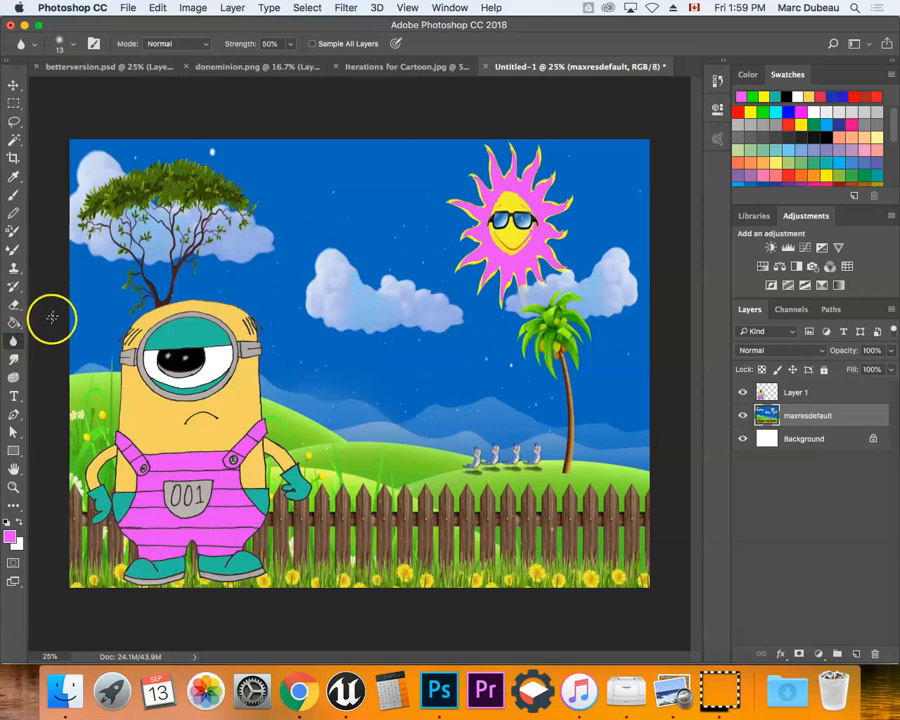
{"action": "mouse_move", "coordinate": [160, 345]}
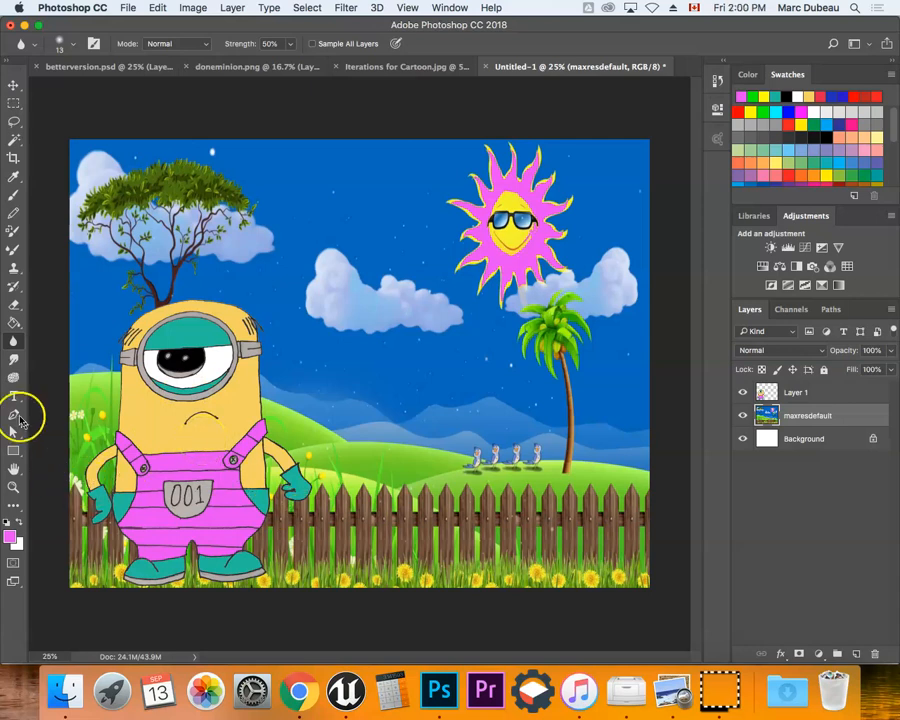
{"action": "mouse_move", "coordinate": [80, 425]}
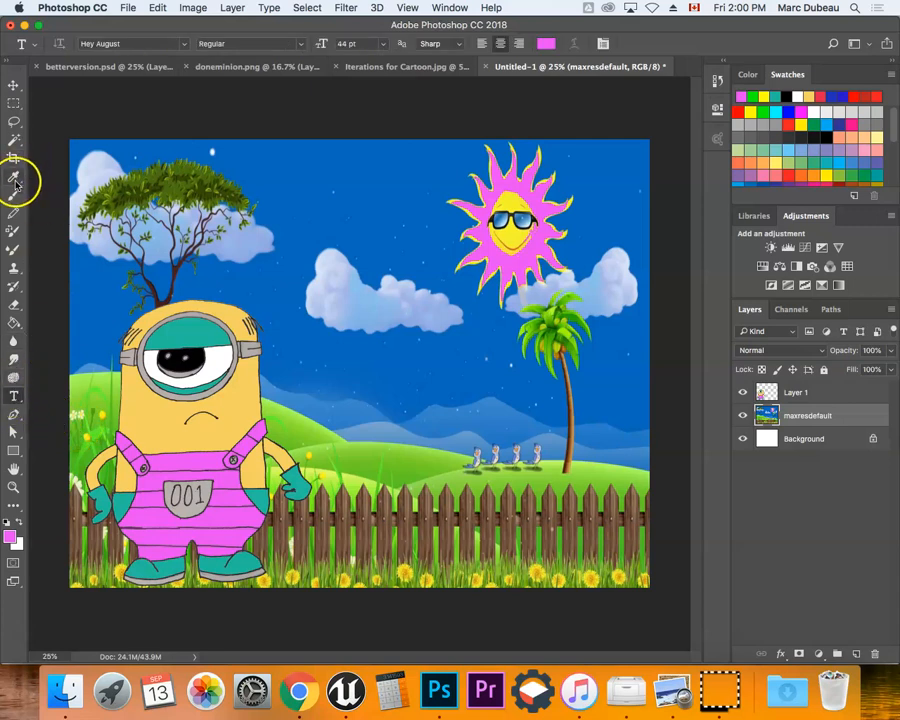
Step: Write a name in thin pink brush strokes across the fence
{"action": "left_click", "coordinate": [13, 190]}
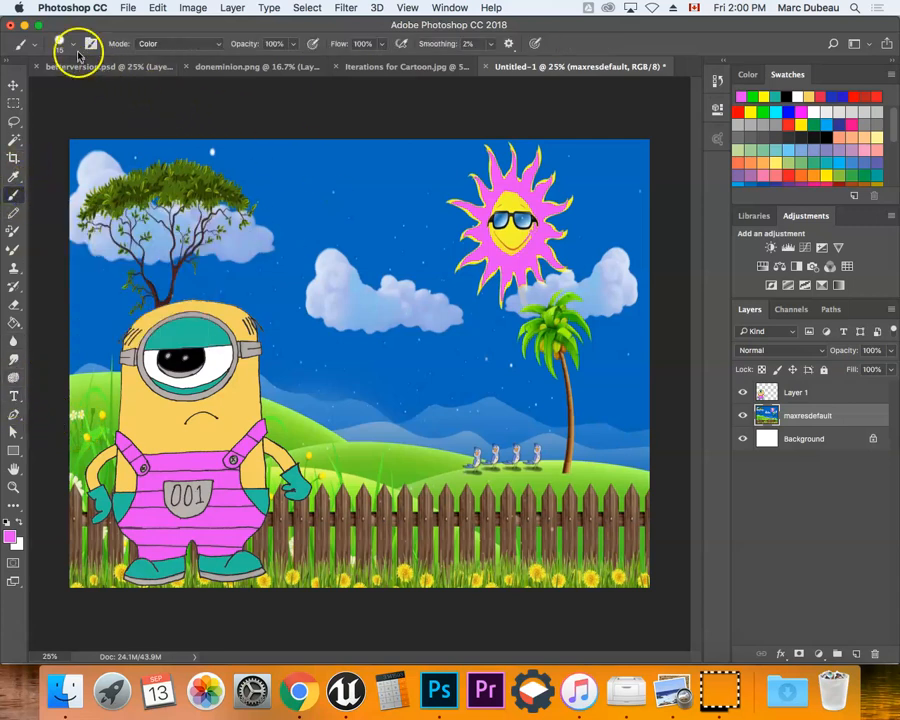
{"action": "left_click", "coordinate": [74, 44]}
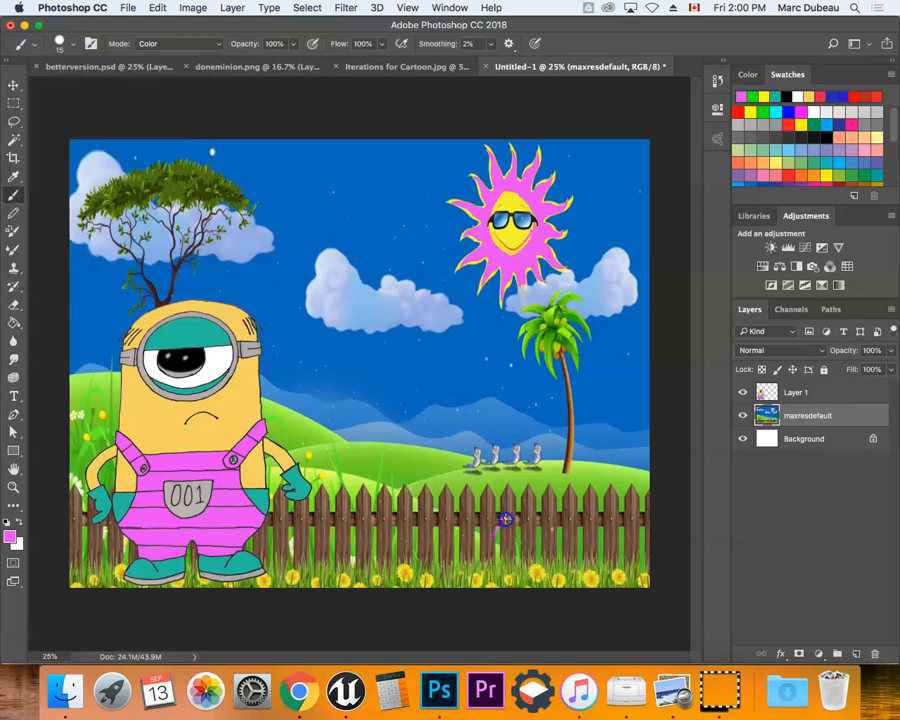
{"action": "left_click_drag", "start_coordinate": [505, 518], "coordinate": [548, 540]}
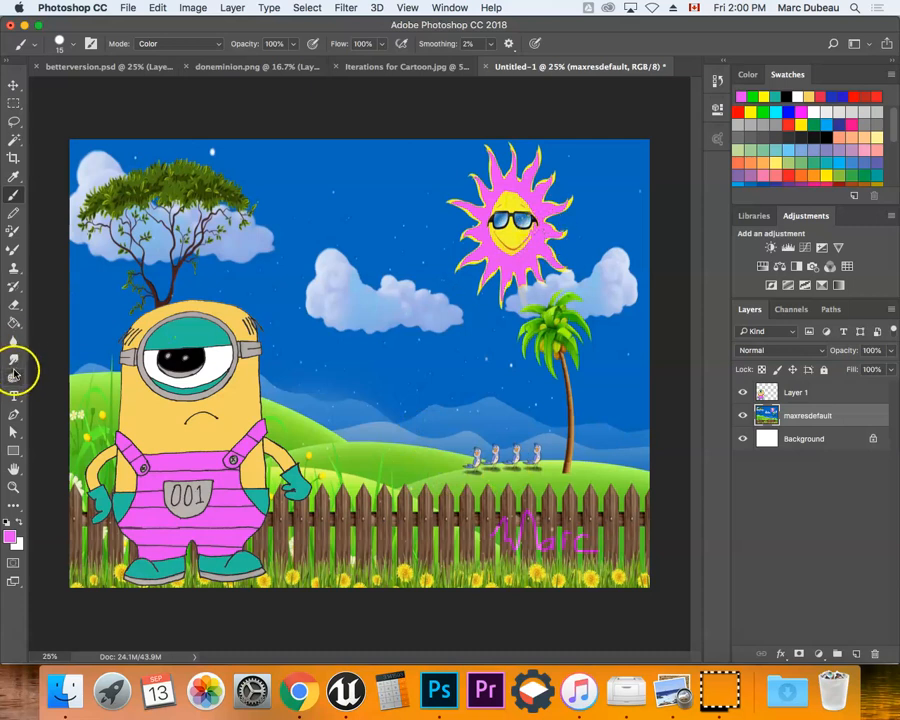
{"action": "mouse_move", "coordinate": [321, 436]}
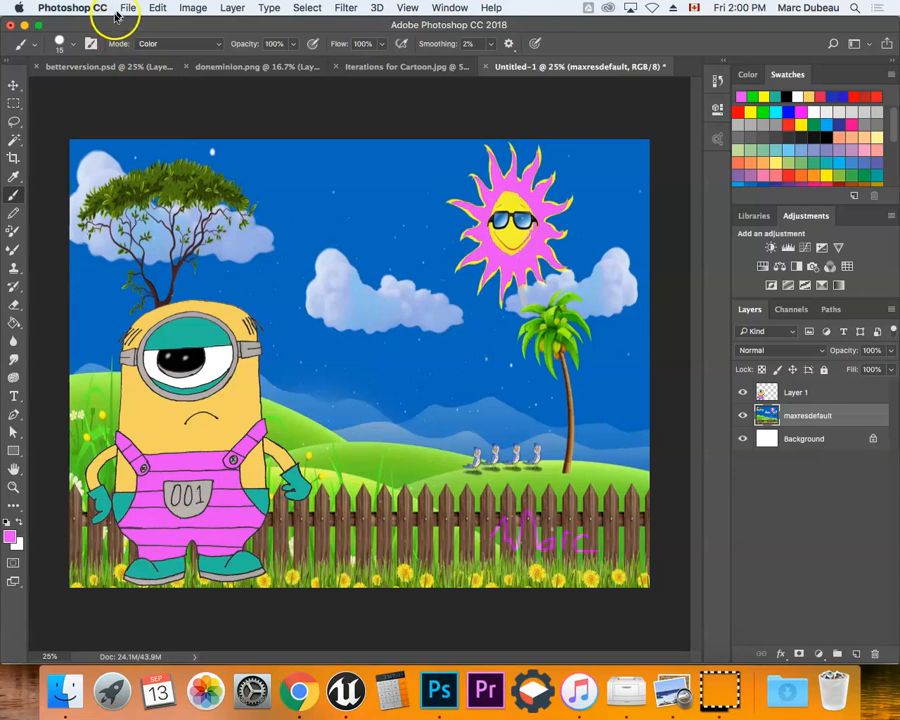
Step: Start saving the scene as Untitled-1.psd in Documents via File > Save As
{"action": "left_click", "coordinate": [130, 9]}
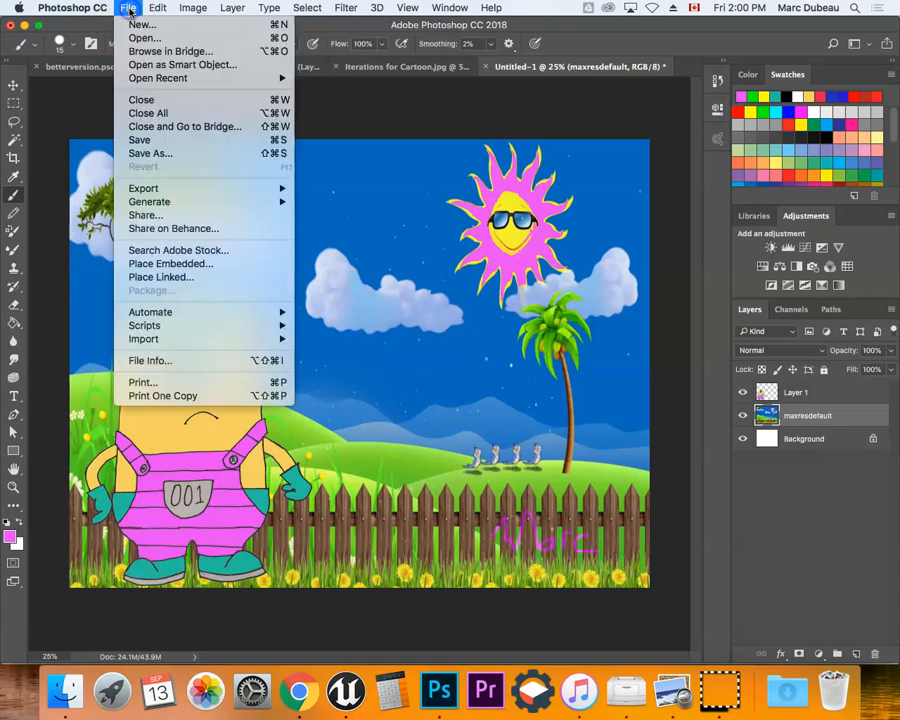
{"action": "mouse_move", "coordinate": [150, 140]}
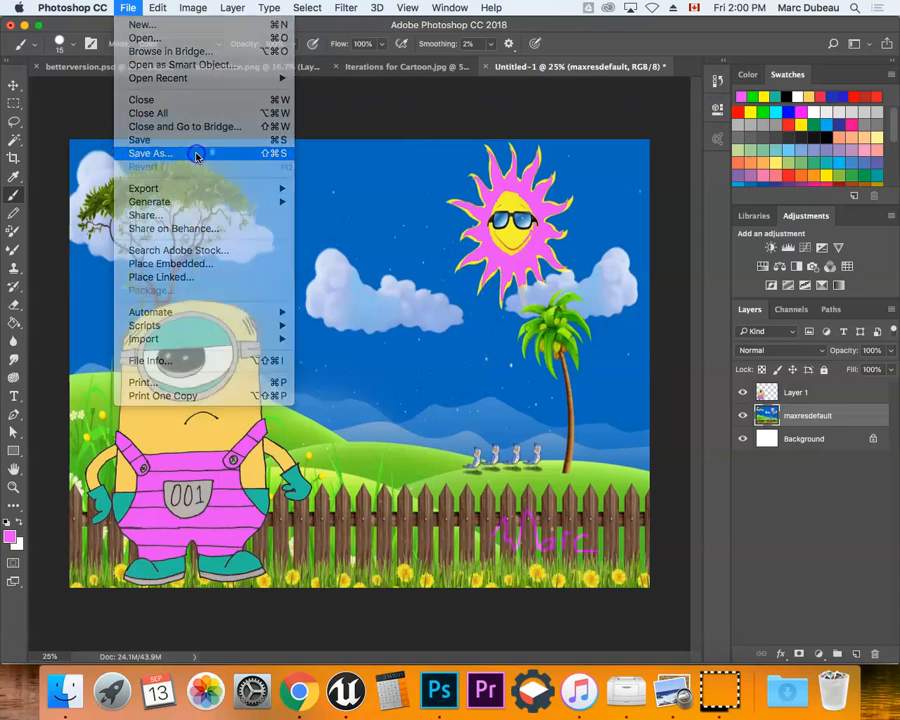
{"action": "left_click", "coordinate": [151, 153]}
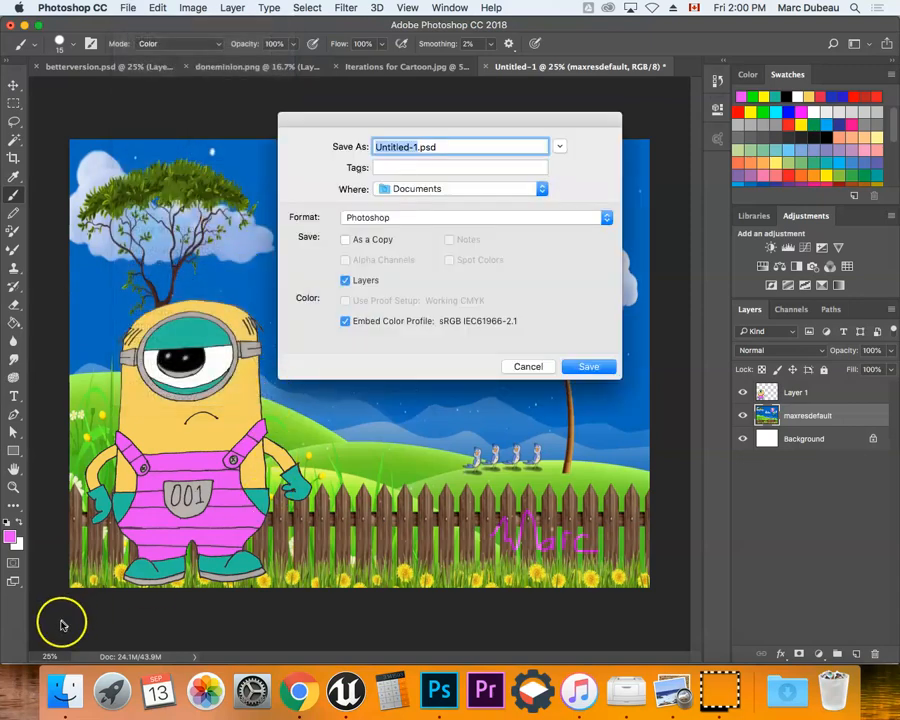